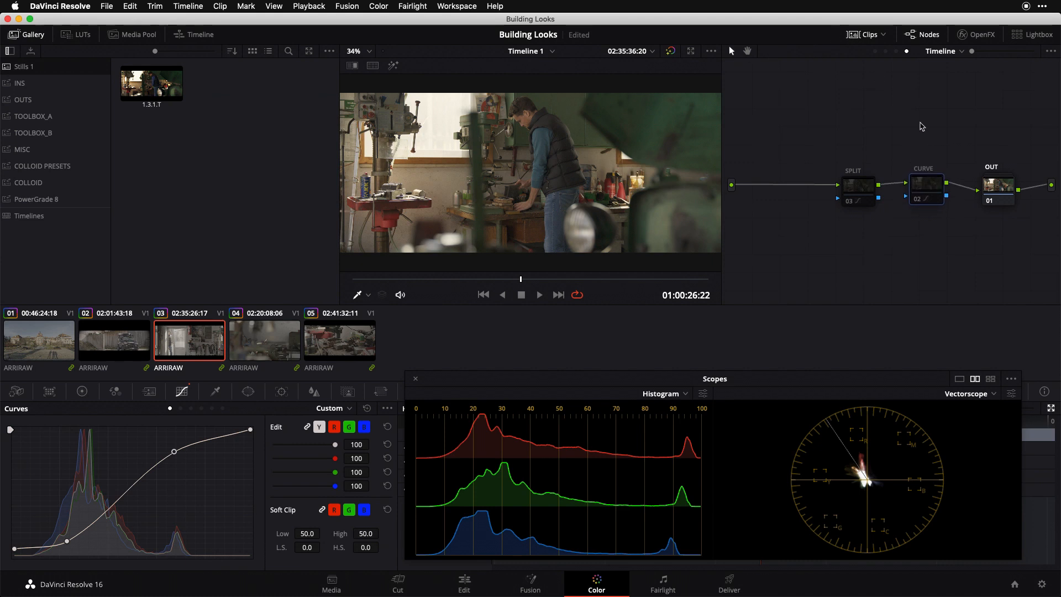
{"action": "mouse_move", "coordinate": [139, 471]}
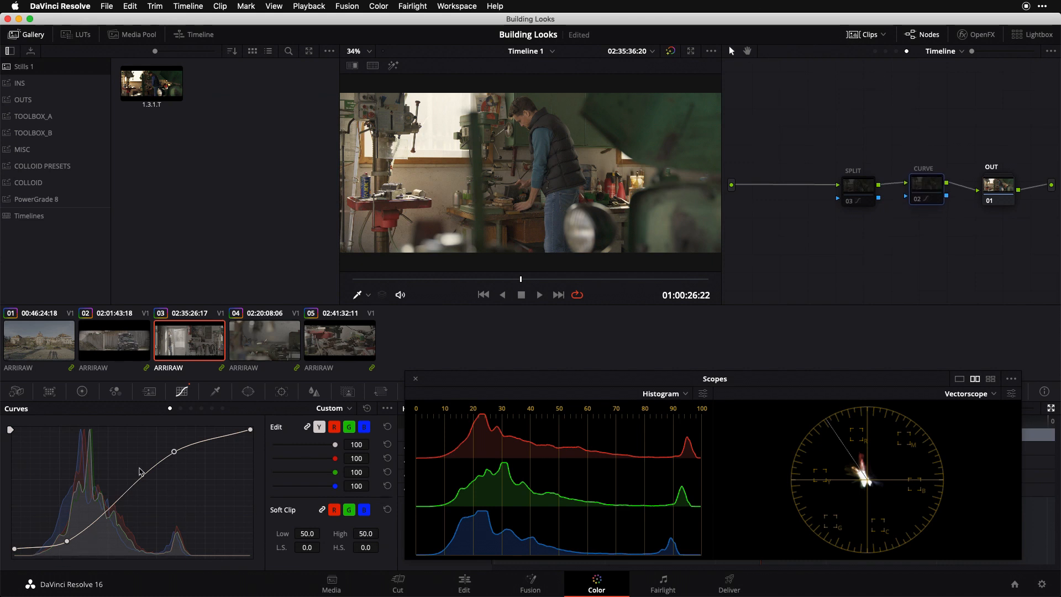
Enable the S-shaped contrast curve on the CURVE node
{"action": "left_click", "coordinate": [926, 184]}
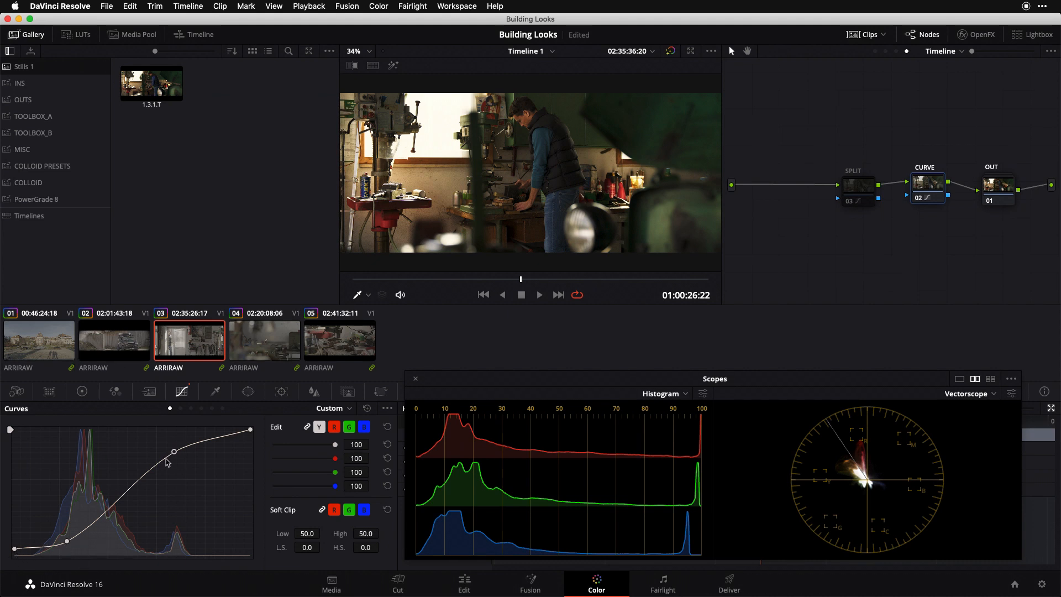
{"action": "mouse_move", "coordinate": [301, 368]}
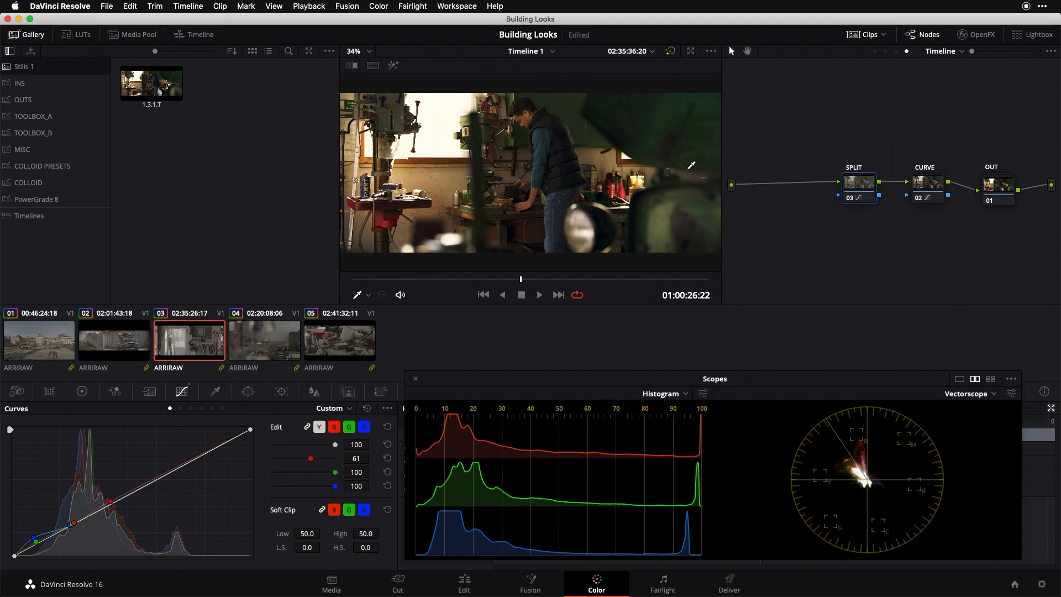
{"action": "mouse_move", "coordinate": [824, 222]}
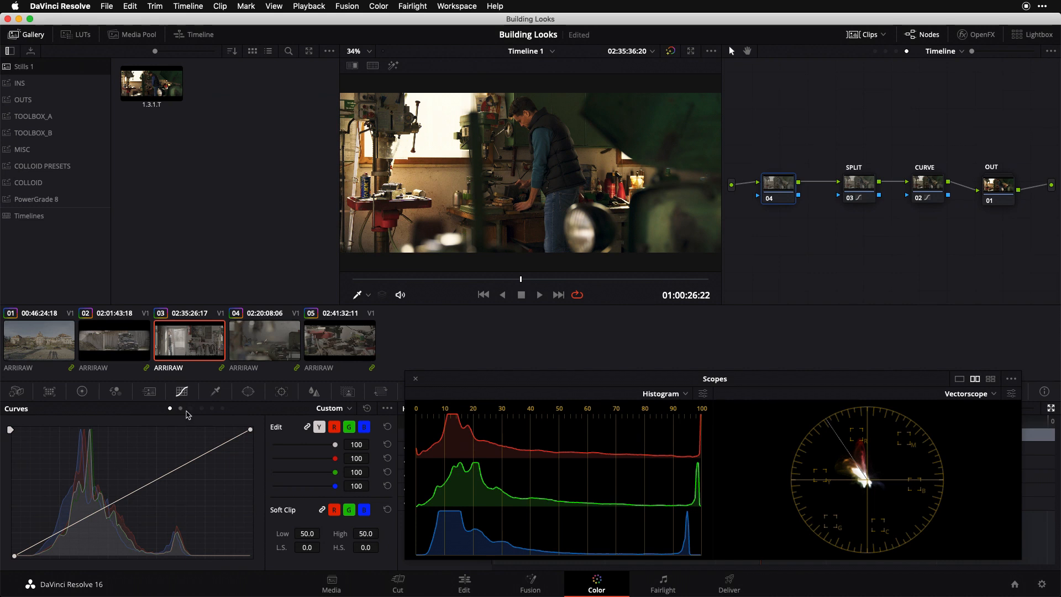
Switch the Curves palette mode from Custom to Hue Vs Hue
{"action": "left_click", "coordinate": [180, 408]}
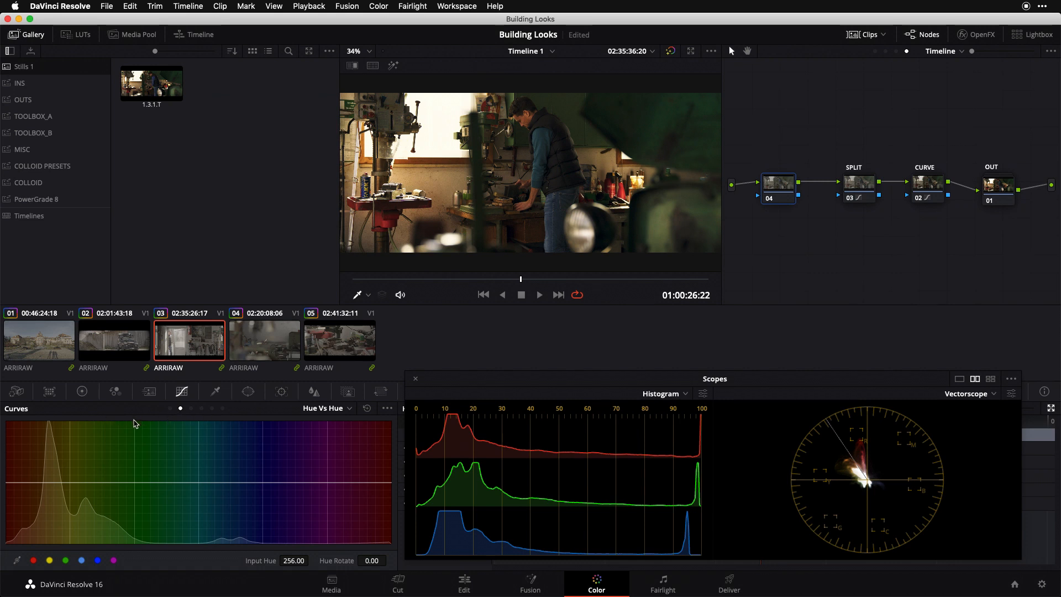
{"action": "mouse_move", "coordinate": [115, 429]}
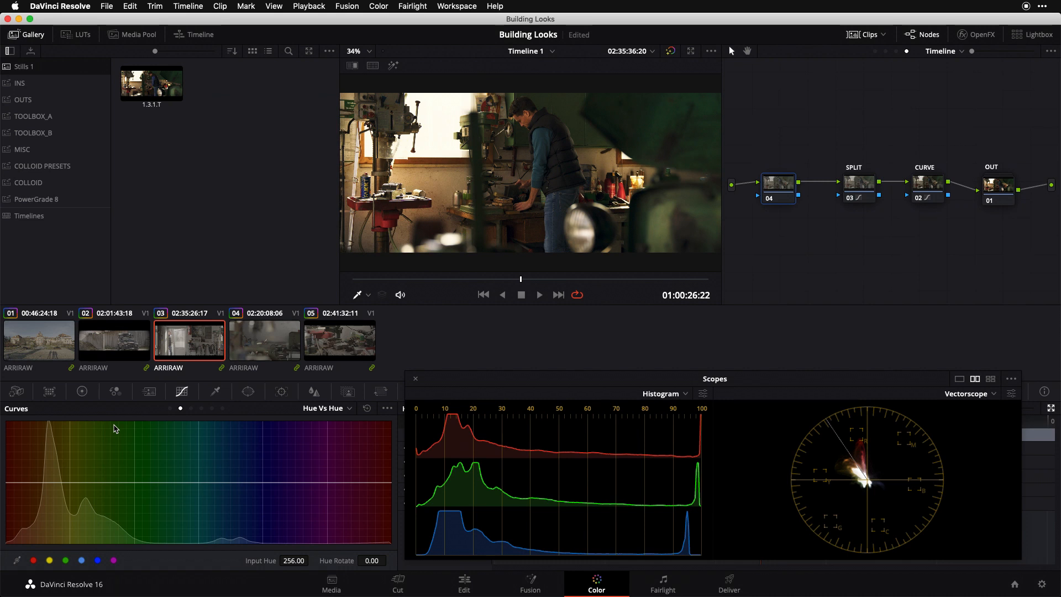
{"action": "mouse_move", "coordinate": [488, 328]}
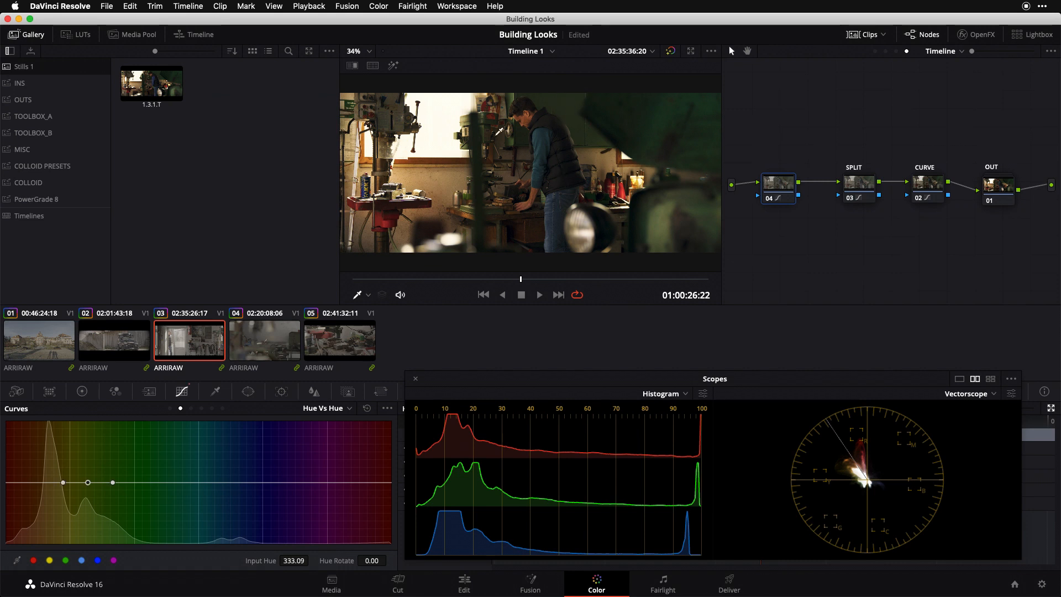
Drag the orange point on the Hue vs Hue curve down to about −17.68 hue rotate
{"action": "left_click_drag", "start_coordinate": [87, 483], "coordinate": [88, 483]}
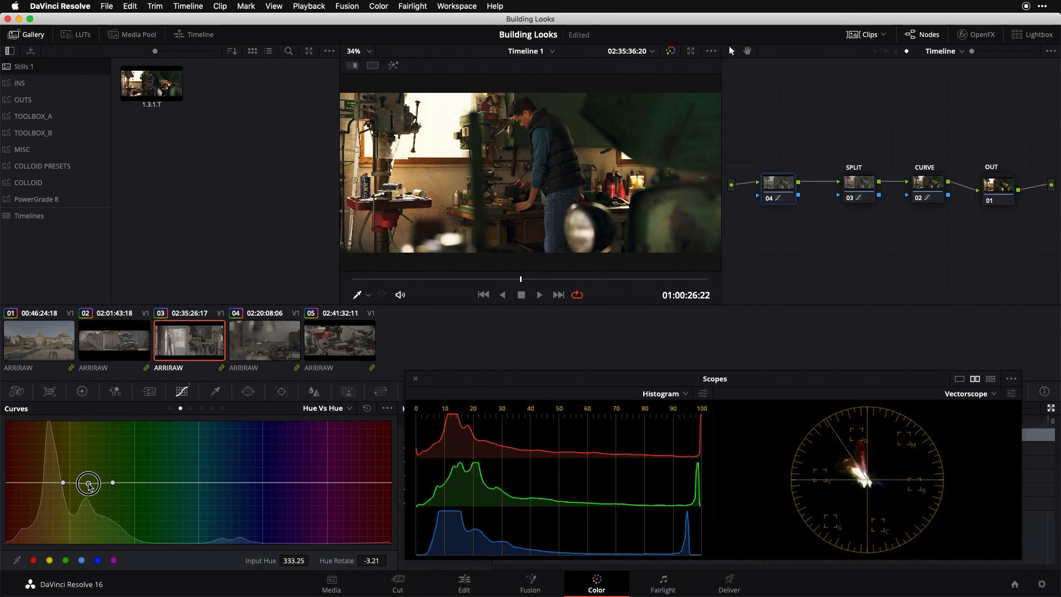
{"action": "left_click_drag", "start_coordinate": [88, 483], "coordinate": [87, 489]}
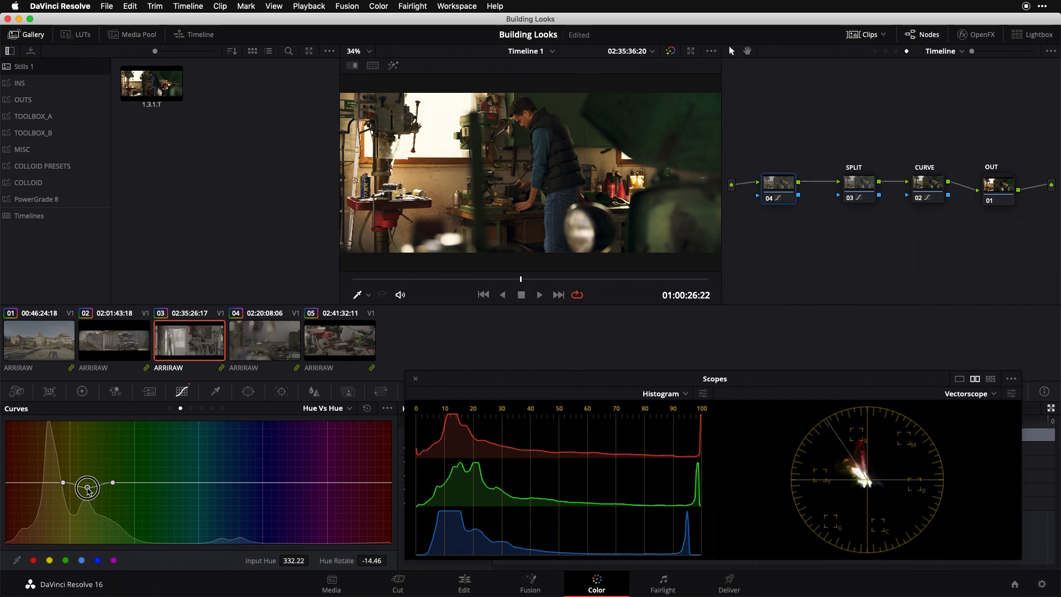
{"action": "left_click_drag", "start_coordinate": [87, 489], "coordinate": [87, 491]}
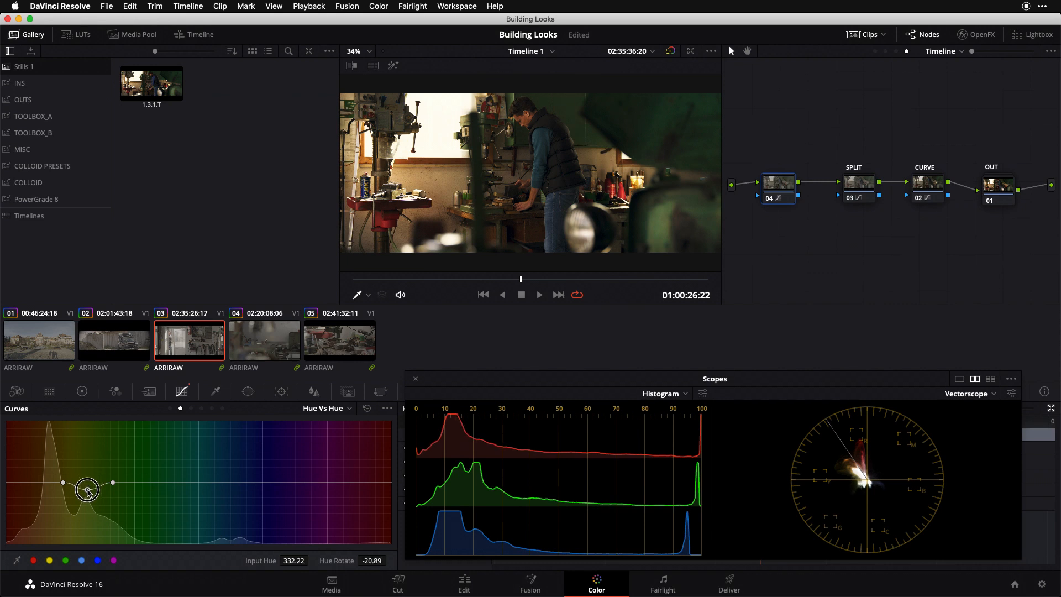
{"action": "left_click_drag", "start_coordinate": [87, 489], "coordinate": [87, 488]}
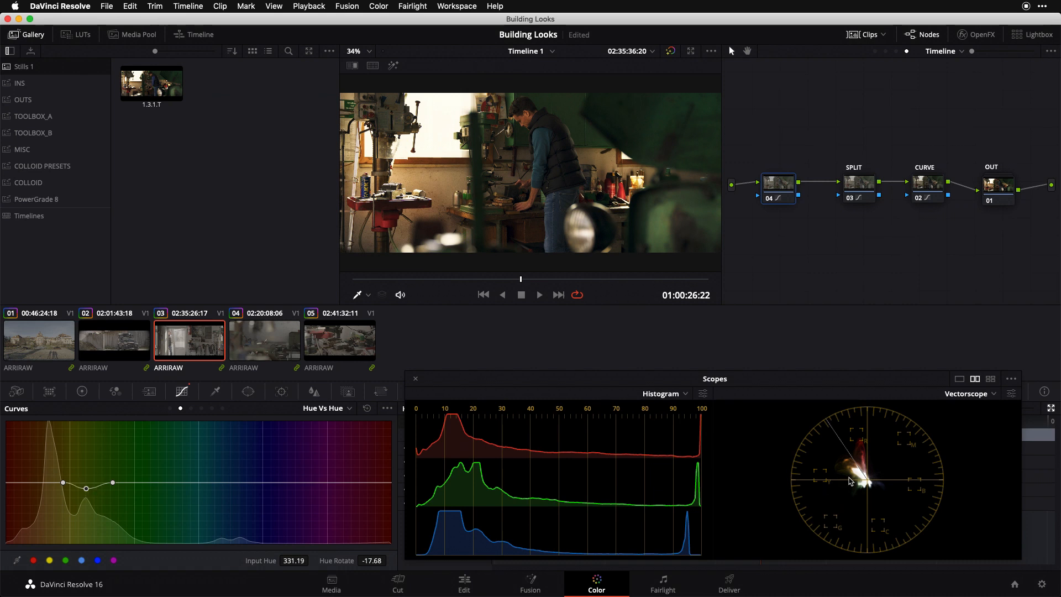
{"action": "mouse_move", "coordinate": [843, 499]}
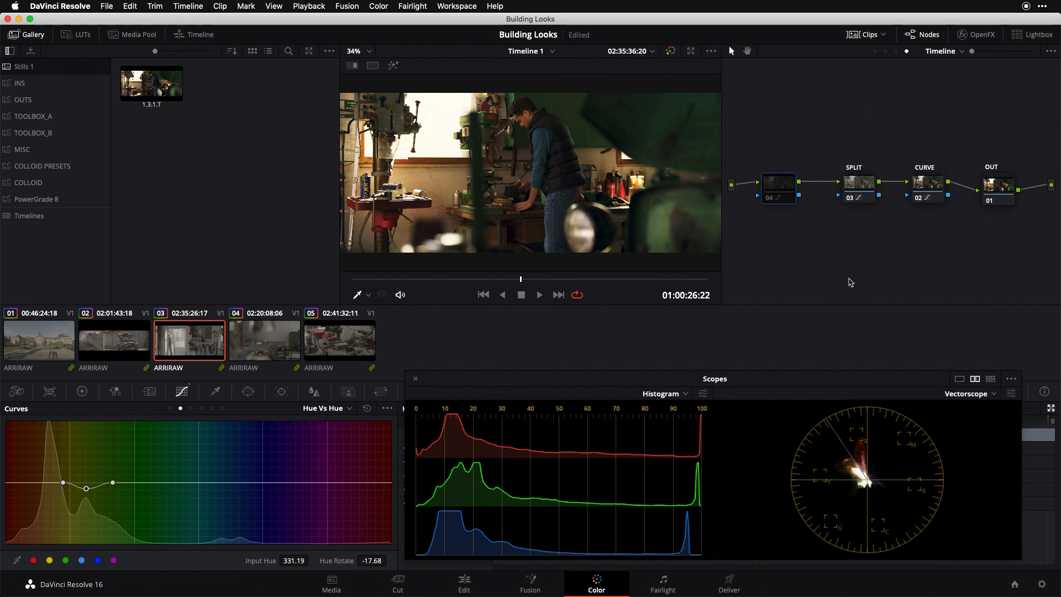
Re-enable node 04 so its −18 orange hue rotation applies again
{"action": "left_click", "coordinate": [778, 184]}
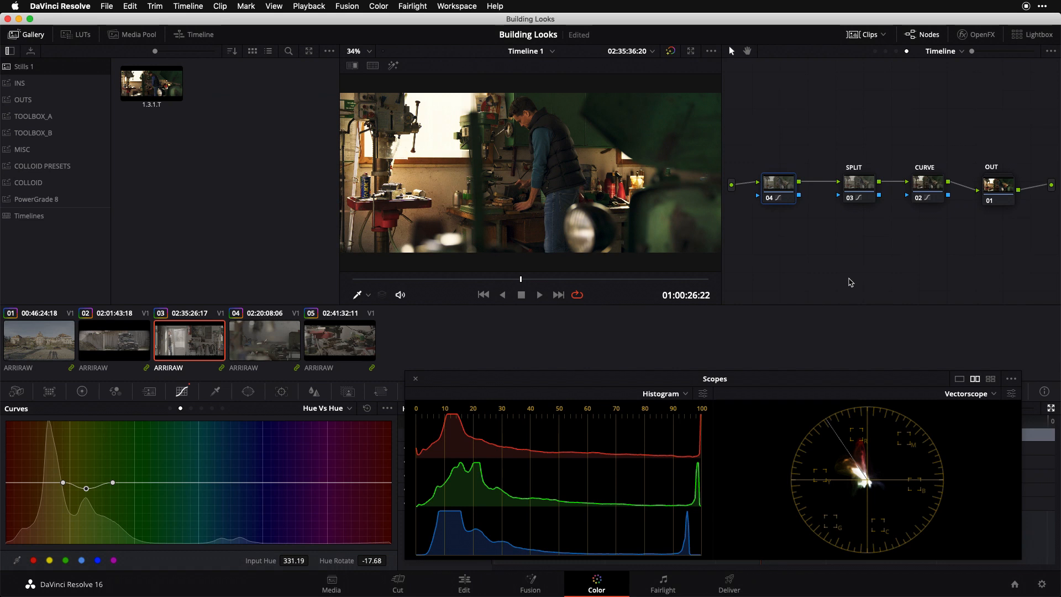
{"action": "mouse_move", "coordinate": [817, 494]}
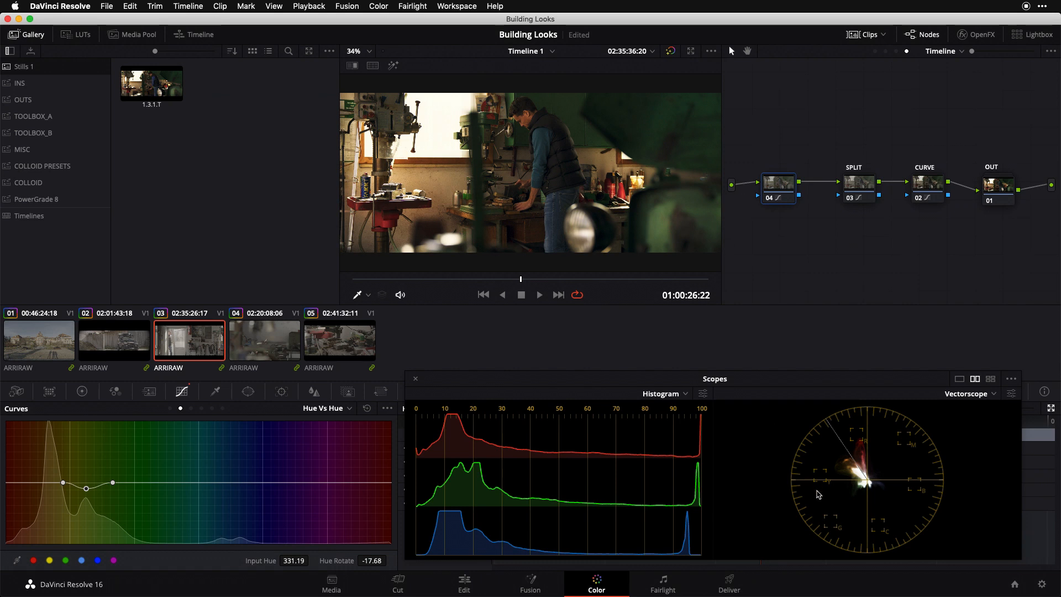
{"action": "mouse_move", "coordinate": [828, 502]}
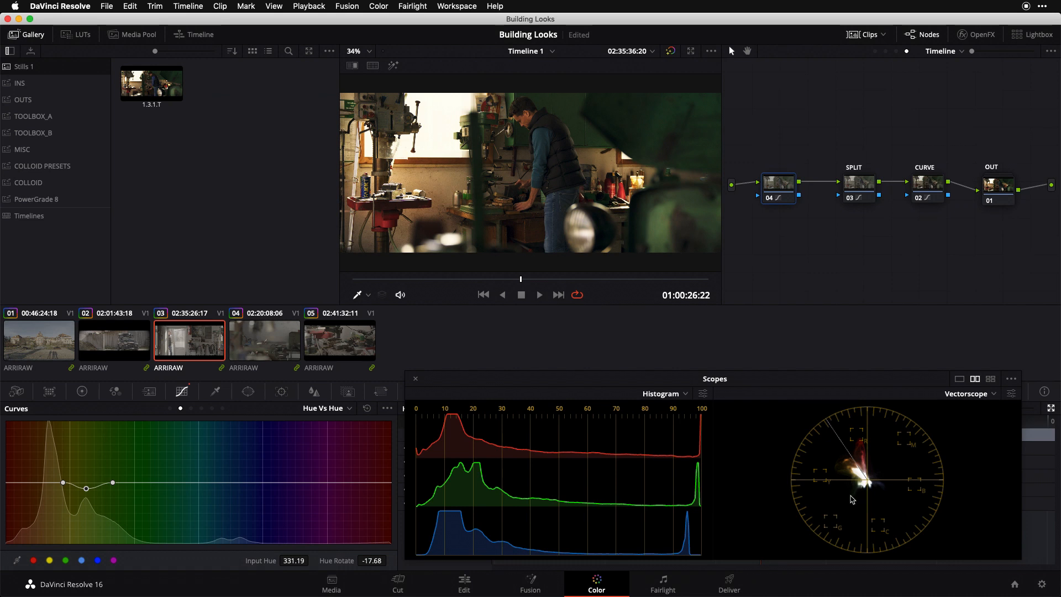
{"action": "mouse_move", "coordinate": [838, 416]}
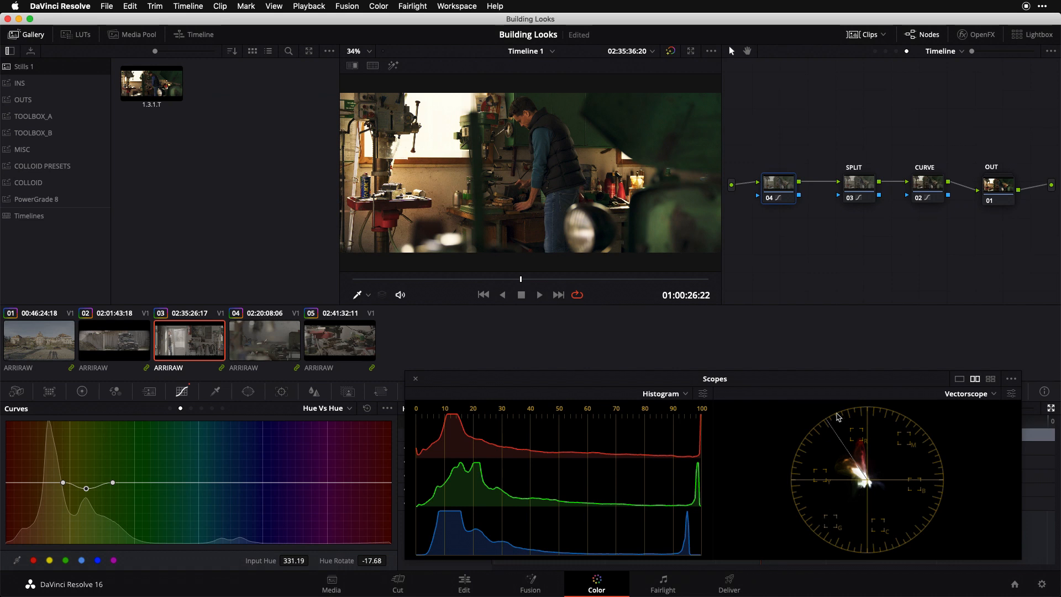
{"action": "mouse_move", "coordinate": [325, 418]}
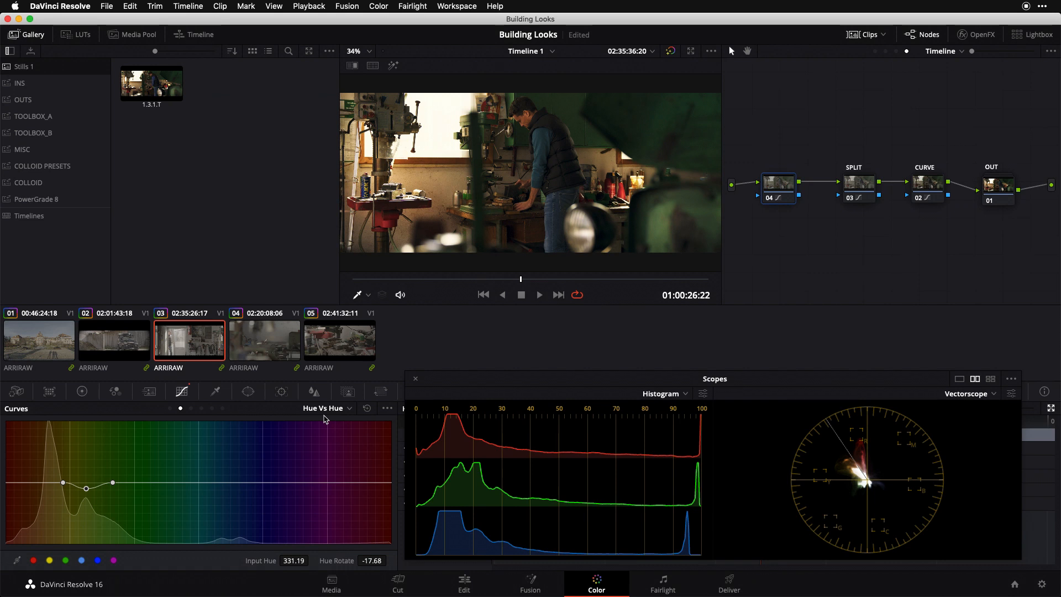
{"action": "mouse_move", "coordinate": [818, 434]}
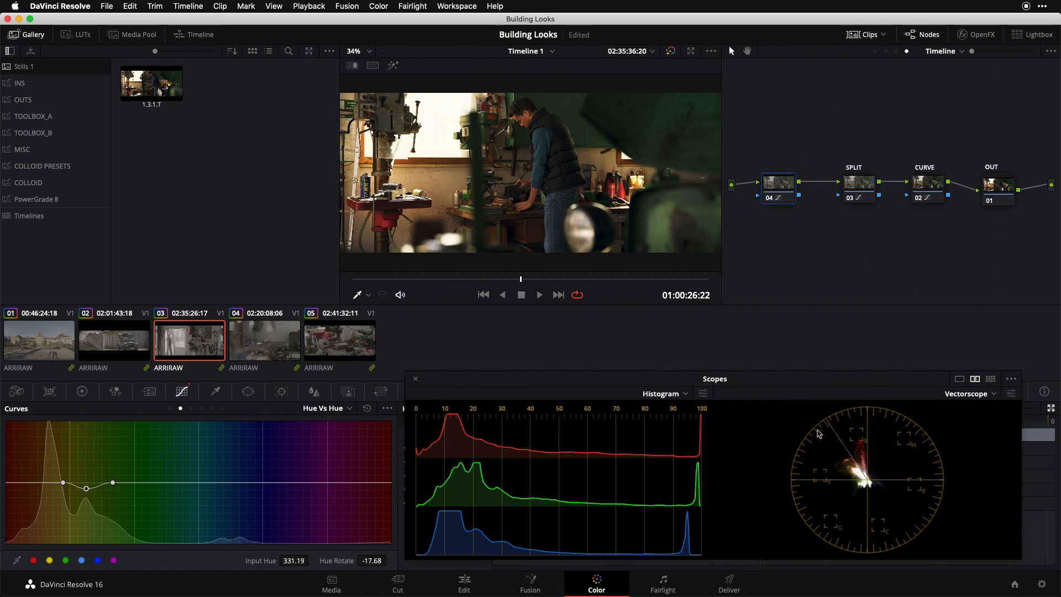
{"action": "mouse_move", "coordinate": [844, 511]}
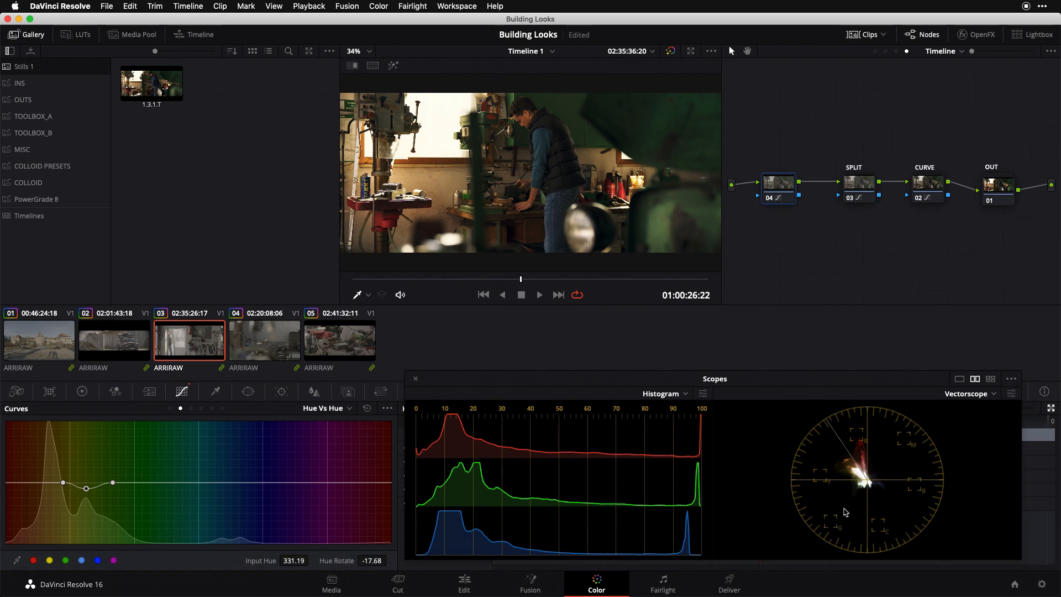
{"action": "mouse_move", "coordinate": [815, 503]}
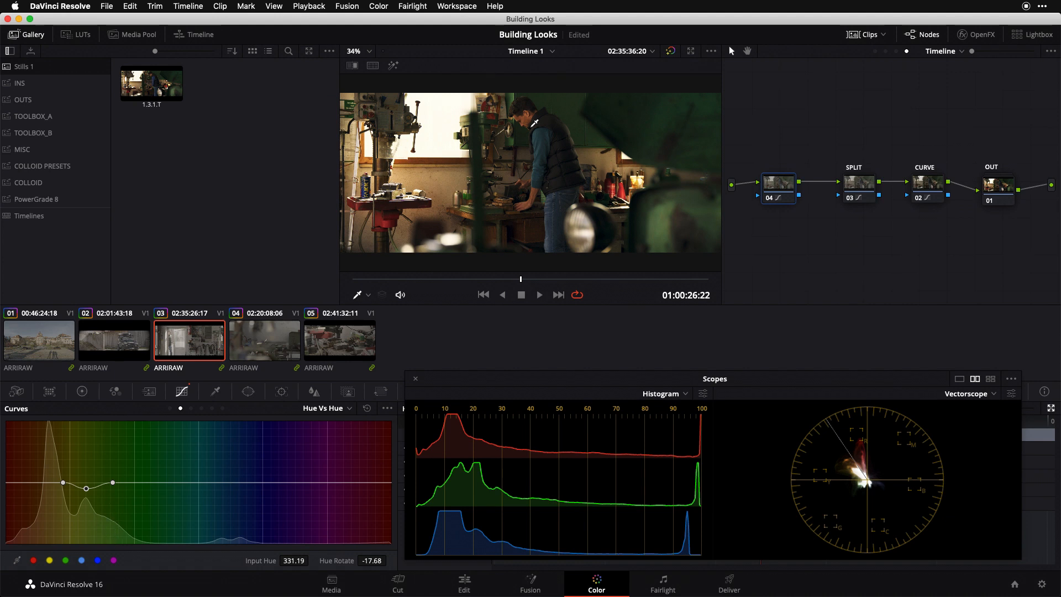
{"action": "mouse_move", "coordinate": [542, 149]}
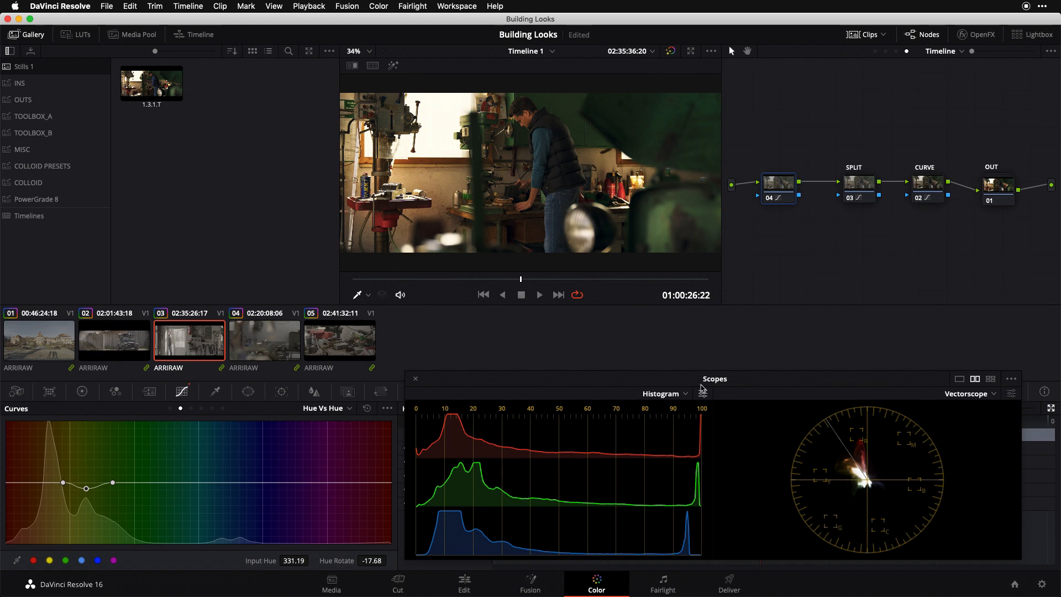
{"action": "mouse_move", "coordinate": [546, 161]}
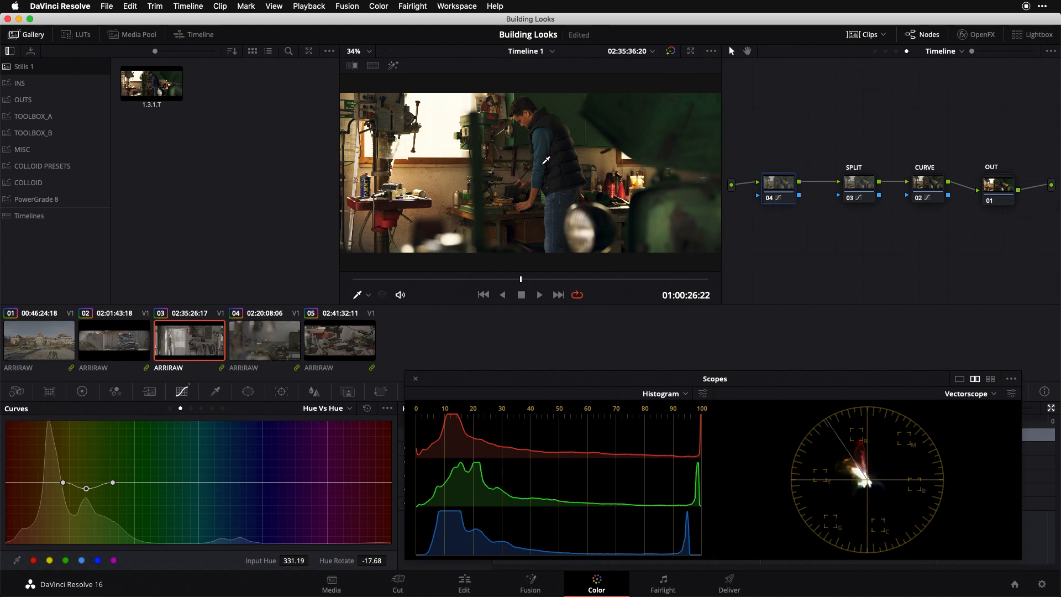
{"action": "mouse_move", "coordinate": [548, 138]}
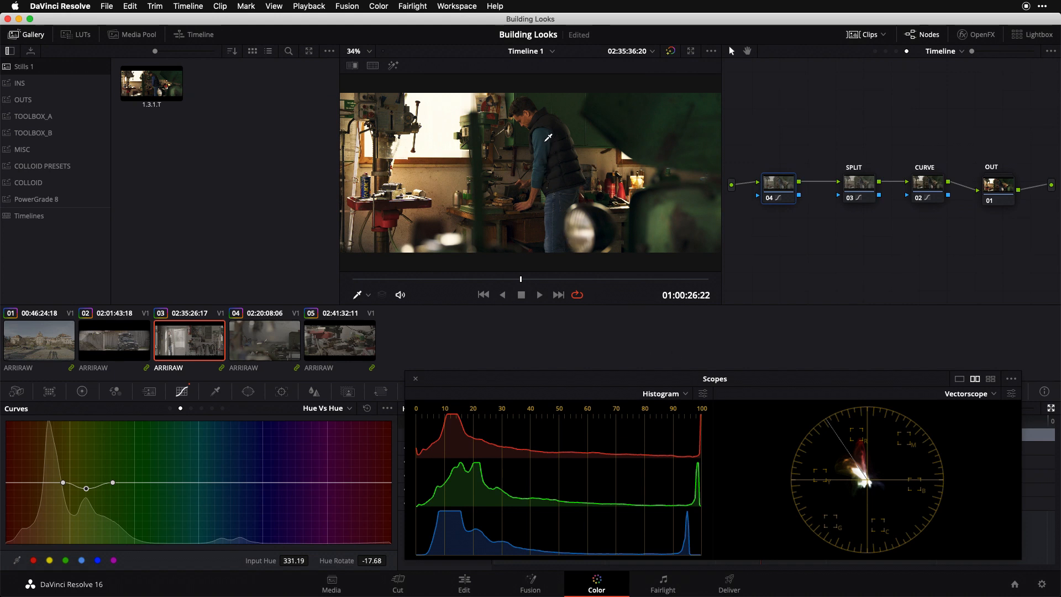
{"action": "mouse_move", "coordinate": [551, 192]}
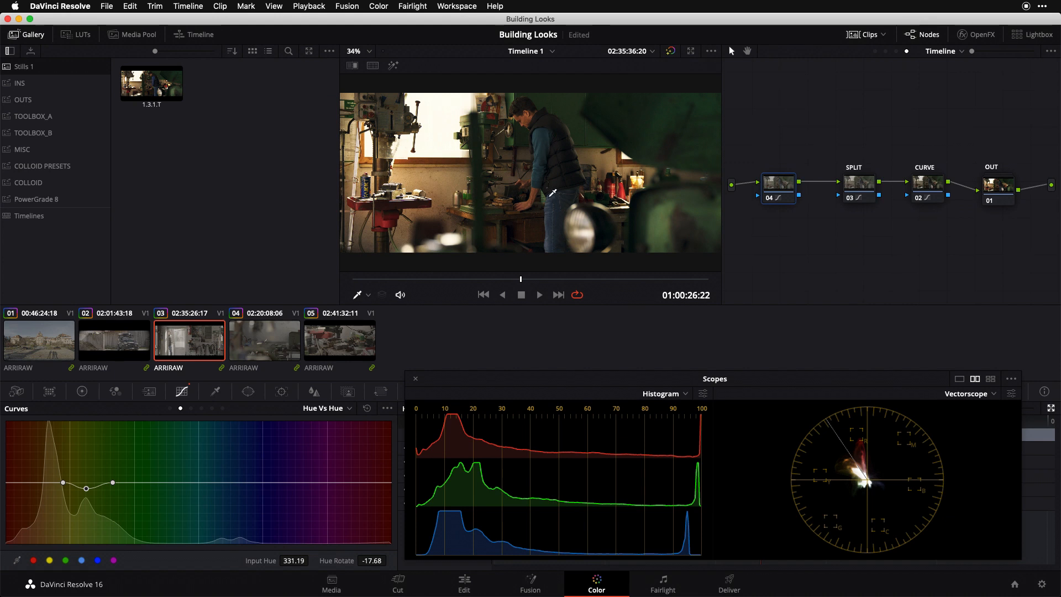
{"action": "mouse_move", "coordinate": [525, 132]}
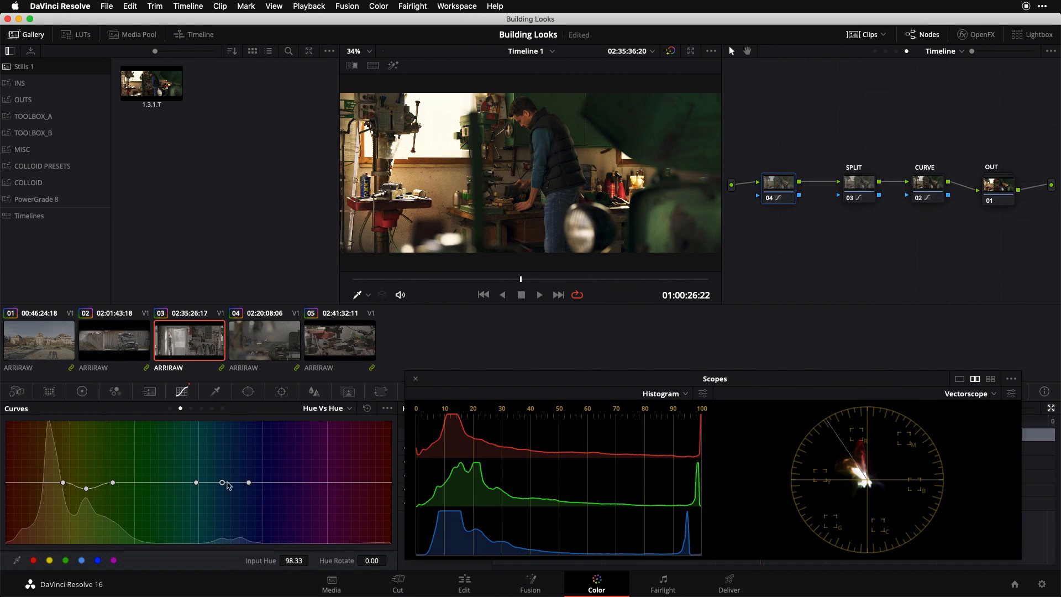
Pull the cyan-green point near input hue 97 down to about −29 hue rotate
{"action": "left_click_drag", "start_coordinate": [221, 482], "coordinate": [221, 483]}
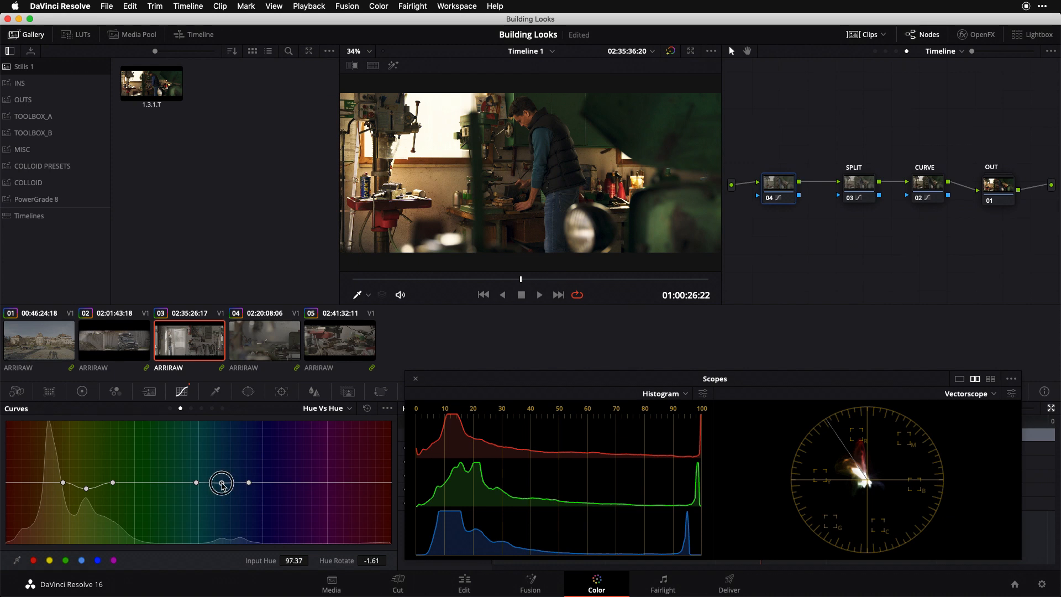
{"action": "left_click_drag", "start_coordinate": [223, 482], "coordinate": [222, 487]}
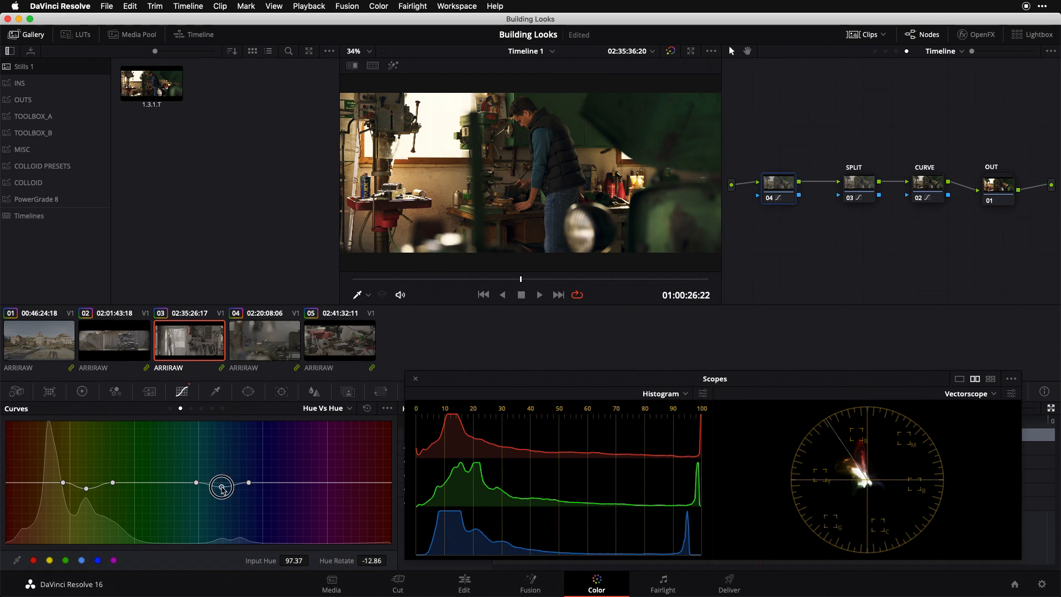
{"action": "left_click_drag", "start_coordinate": [221, 487], "coordinate": [220, 488]}
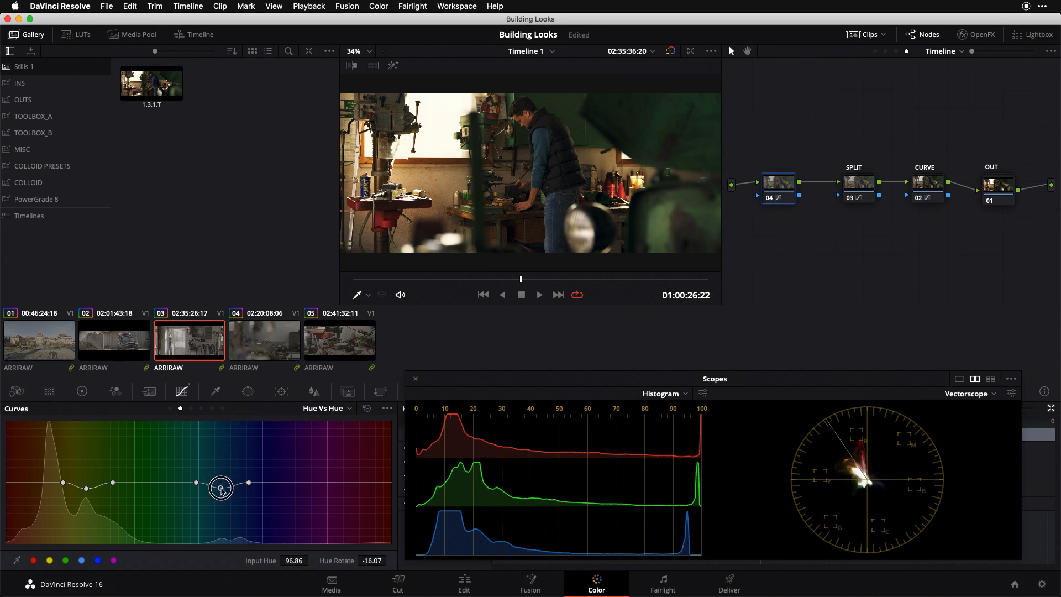
{"action": "left_click_drag", "start_coordinate": [221, 482], "coordinate": [221, 488]}
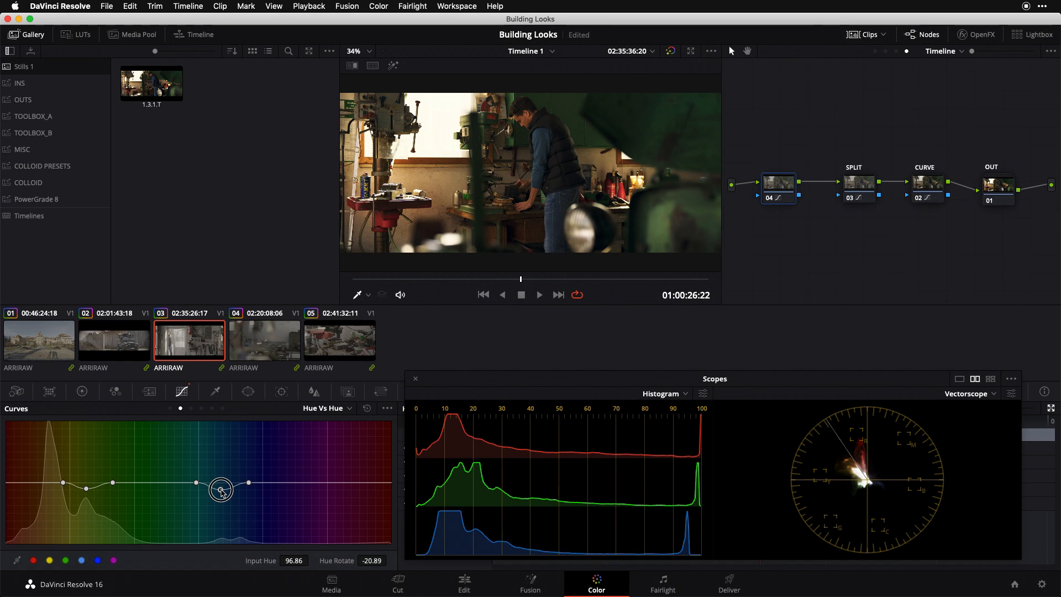
{"action": "left_click_drag", "start_coordinate": [221, 490], "coordinate": [221, 492]}
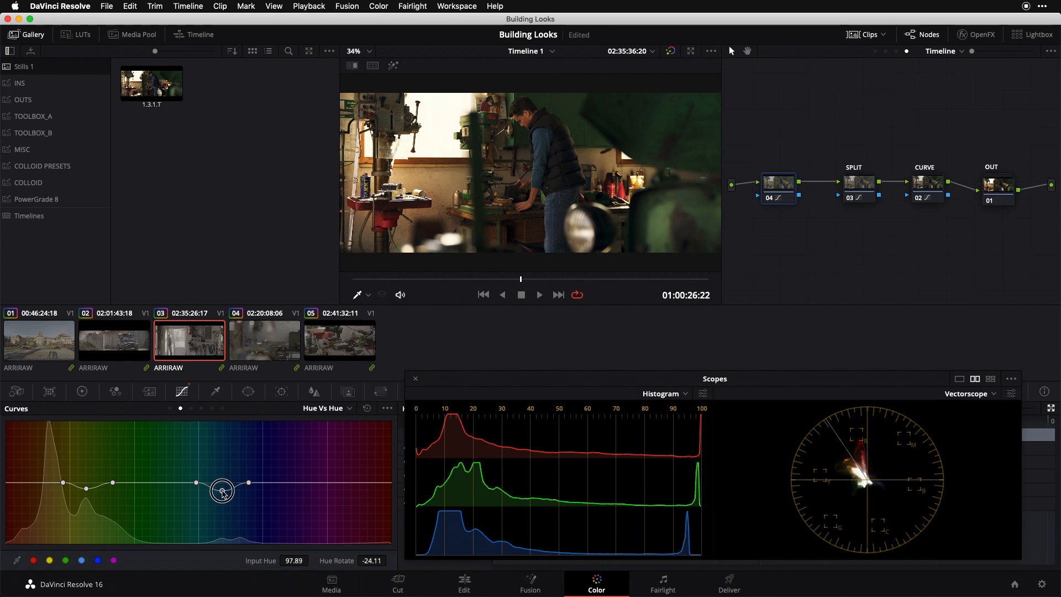
{"action": "left_click_drag", "start_coordinate": [223, 489], "coordinate": [224, 490]}
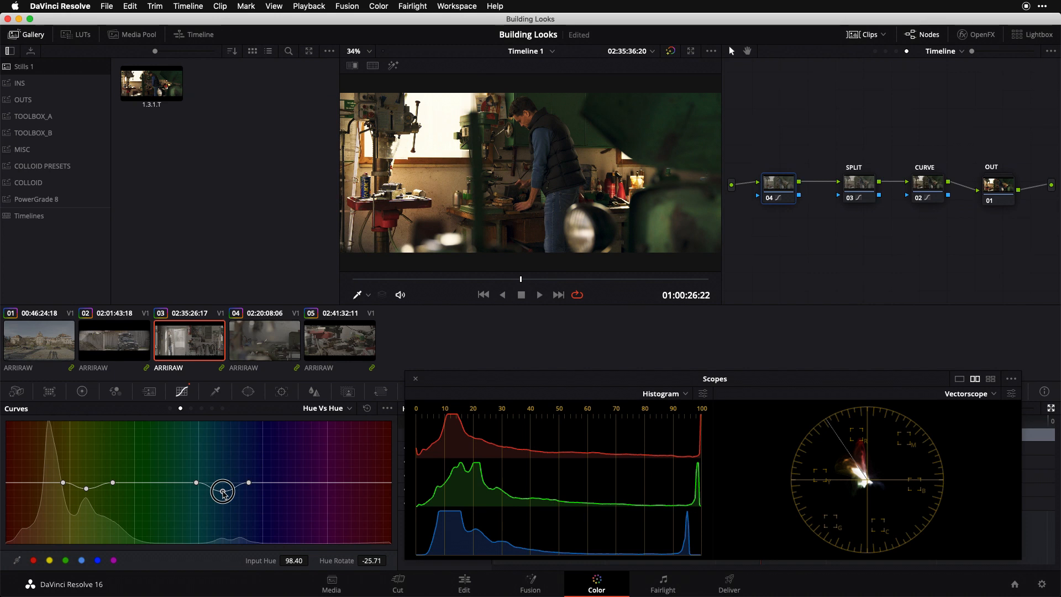
{"action": "left_click_drag", "start_coordinate": [223, 492], "coordinate": [247, 481]}
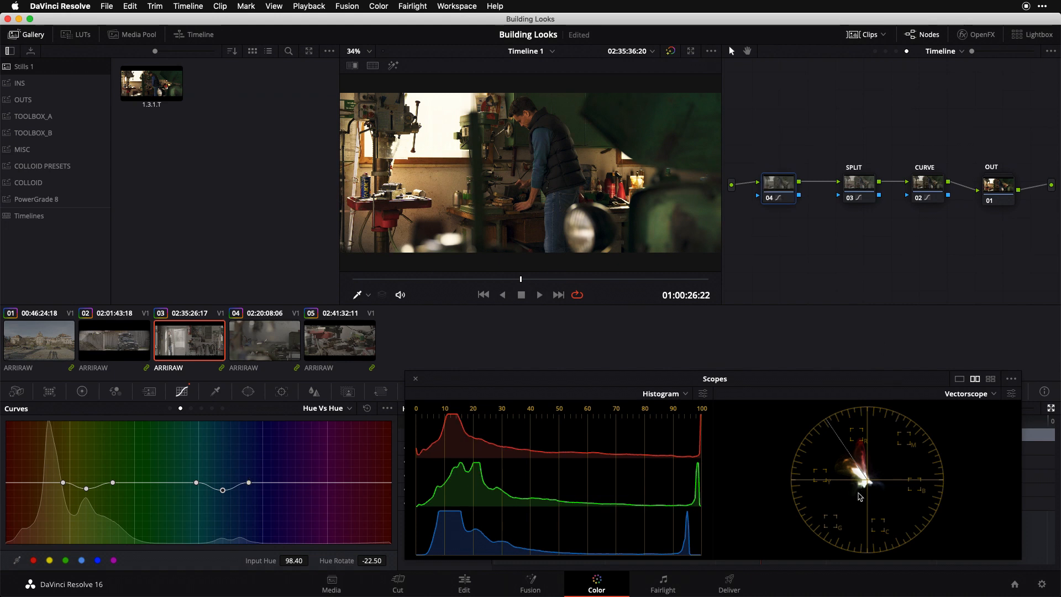
{"action": "mouse_move", "coordinate": [856, 500]}
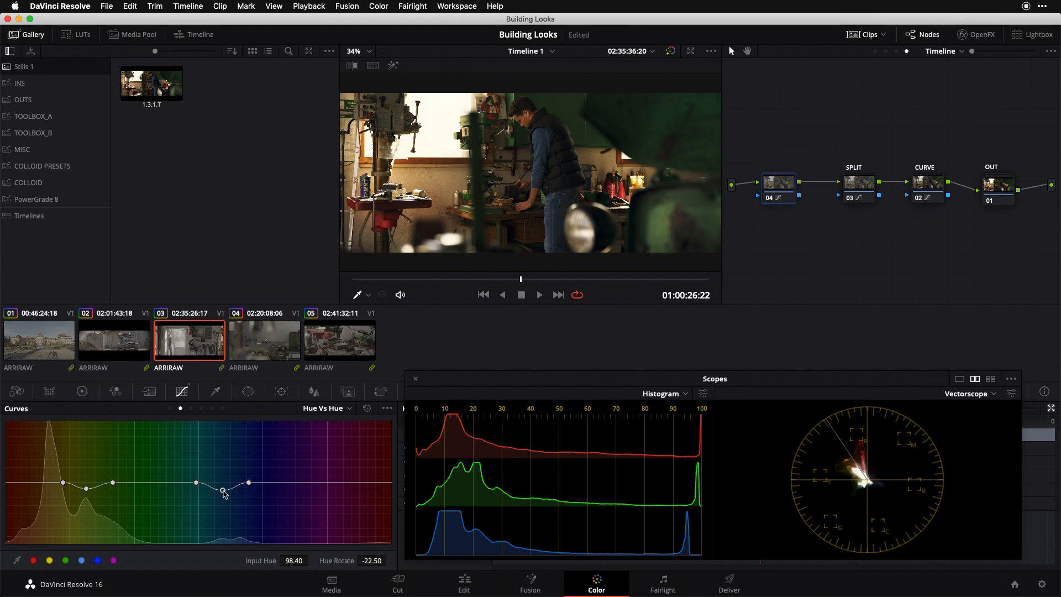
{"action": "left_click_drag", "start_coordinate": [222, 490], "coordinate": [223, 491]}
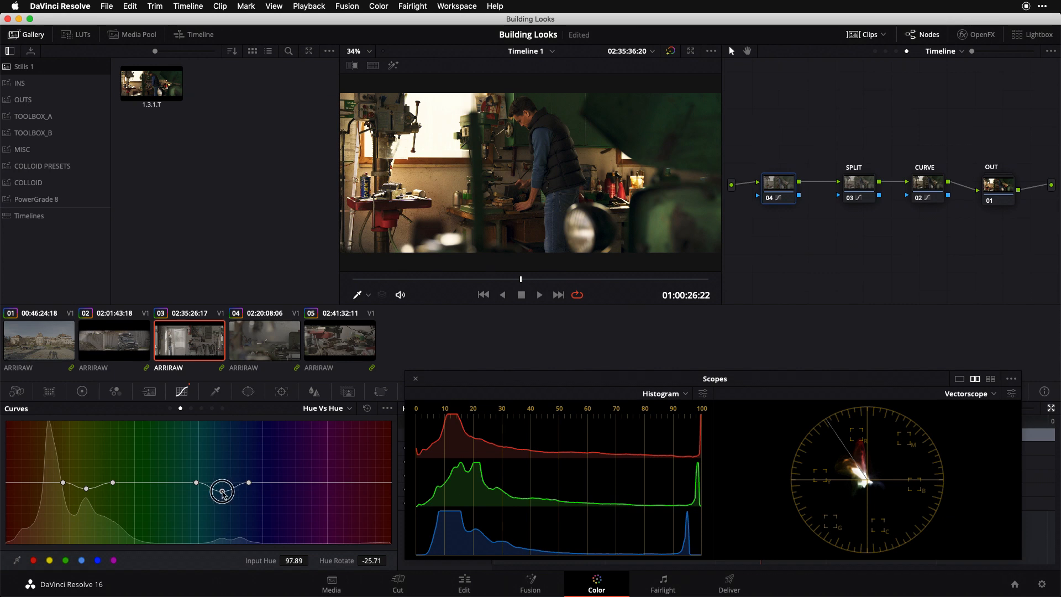
{"action": "left_click_drag", "start_coordinate": [222, 492], "coordinate": [222, 494]}
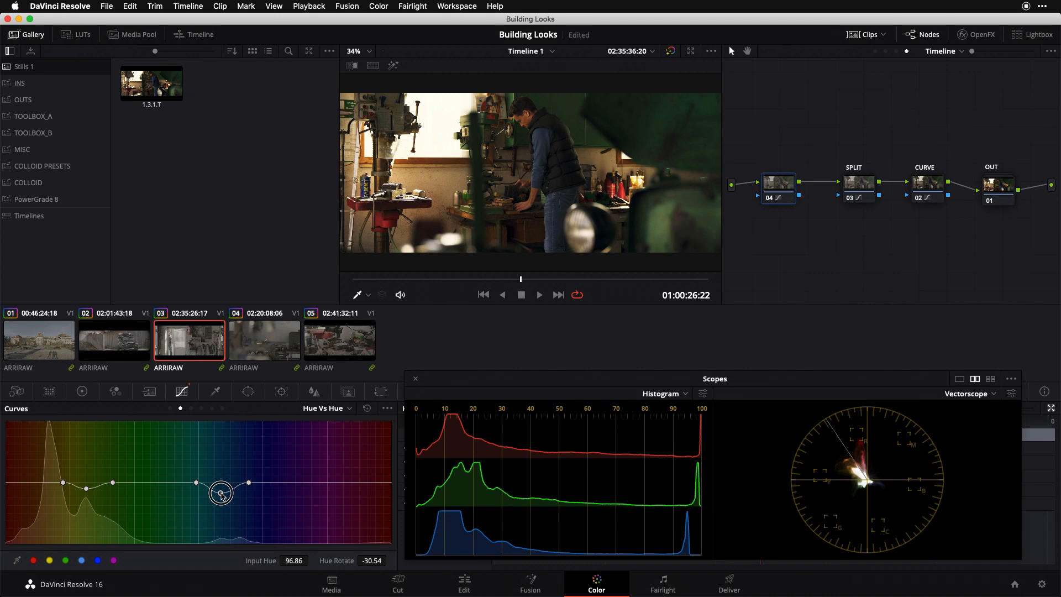
{"action": "left_click_drag", "start_coordinate": [220, 492], "coordinate": [221, 494]}
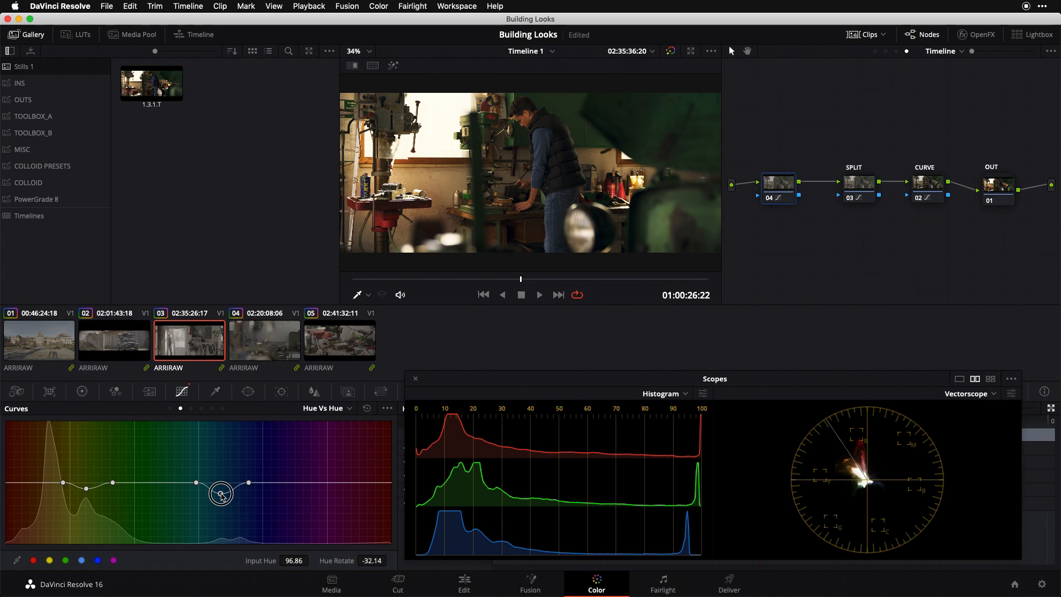
{"action": "left_click_drag", "start_coordinate": [220, 492], "coordinate": [221, 492]}
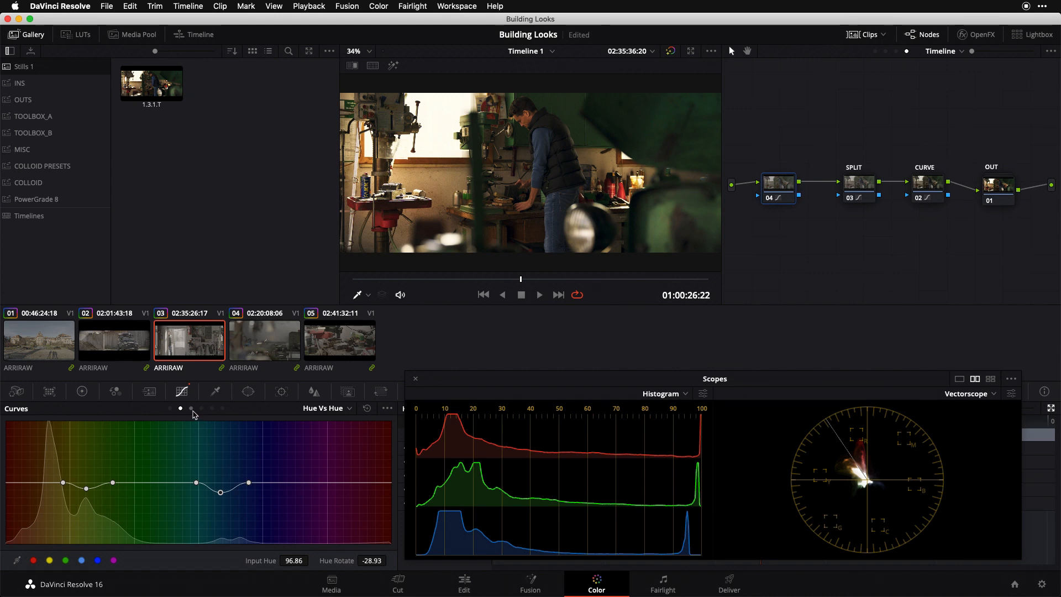
Switch to Hue vs Sat, try boosting cyan saturation, then remove the peak
{"action": "left_click", "coordinate": [191, 408]}
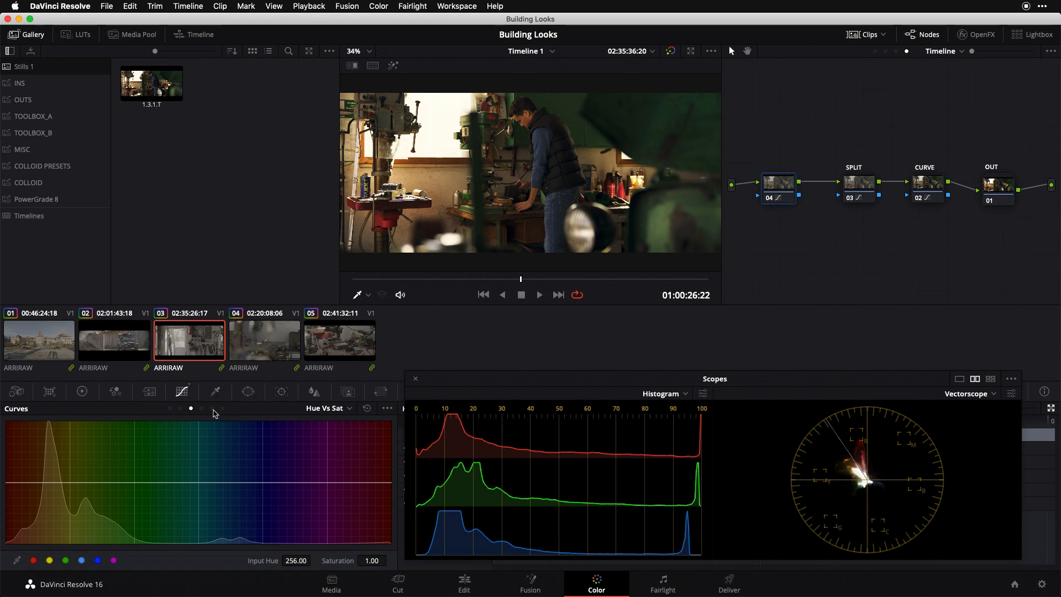
{"action": "mouse_move", "coordinate": [354, 300]}
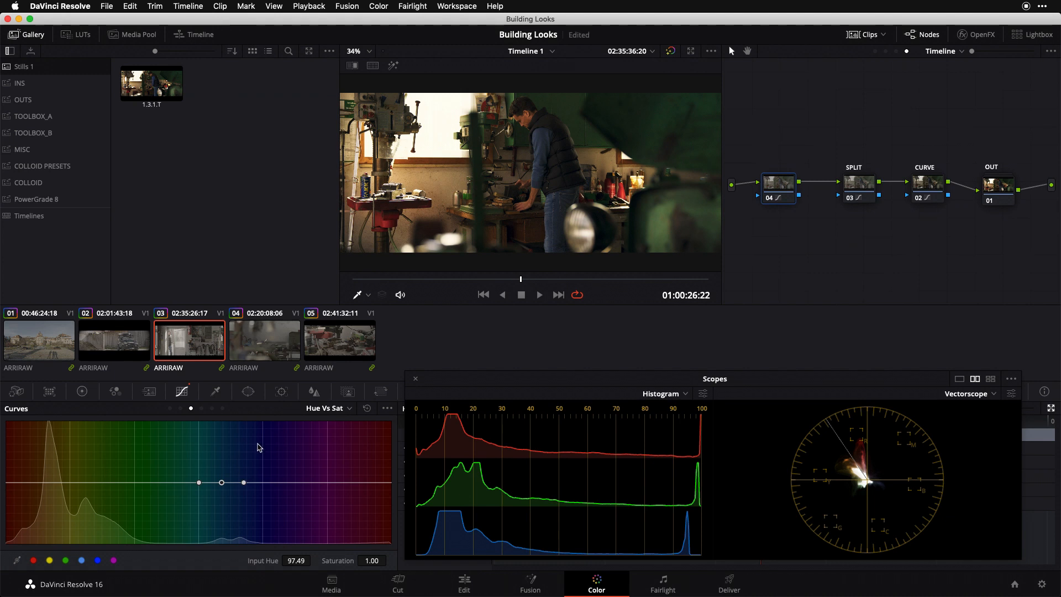
{"action": "left_click_drag", "start_coordinate": [221, 482], "coordinate": [221, 474]}
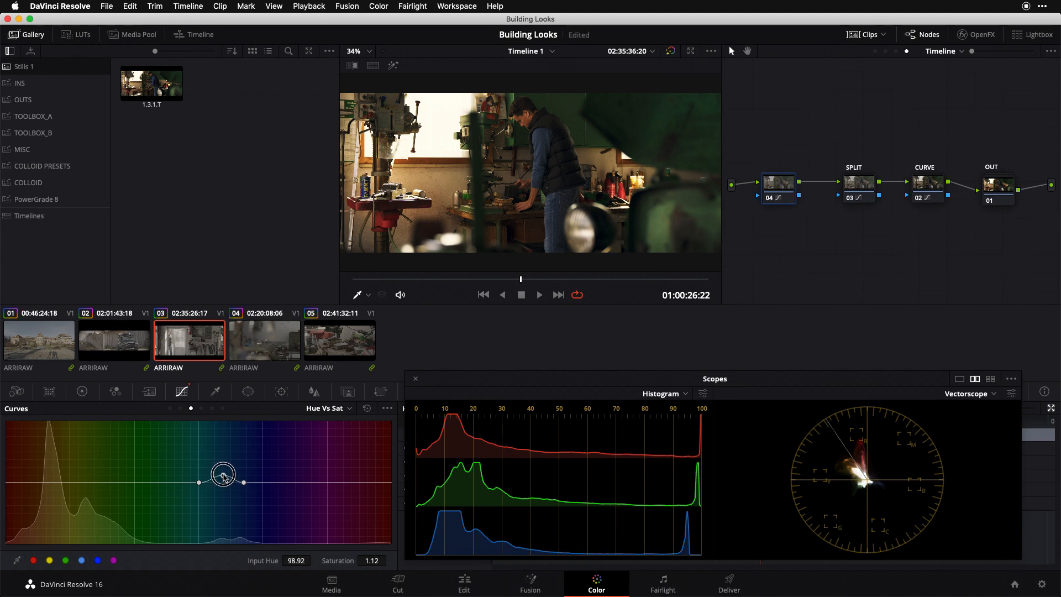
{"action": "left_click_drag", "start_coordinate": [223, 474], "coordinate": [223, 467]}
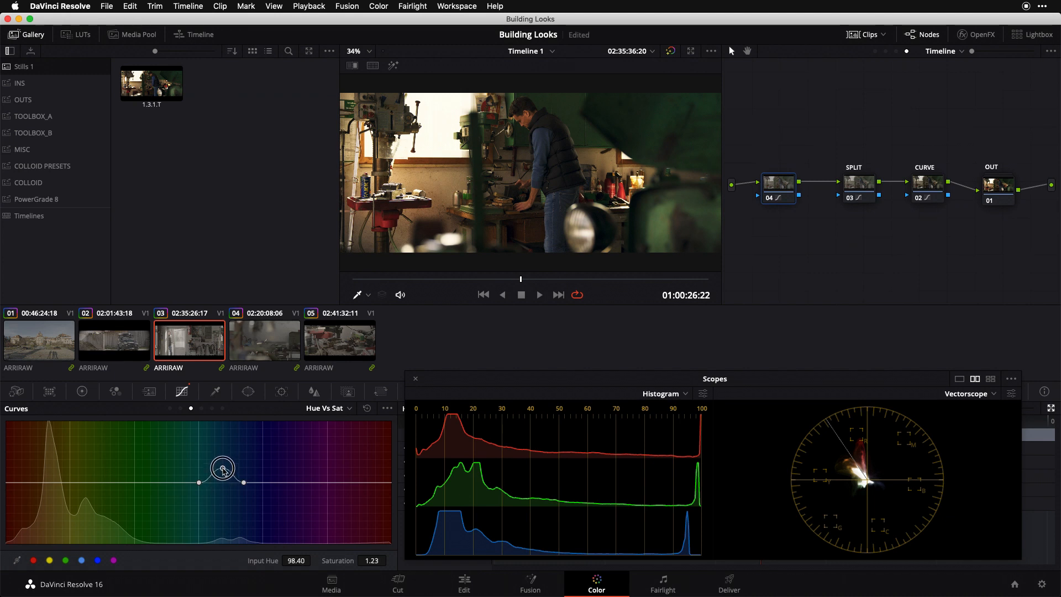
{"action": "left_click_drag", "start_coordinate": [223, 470], "coordinate": [223, 464]}
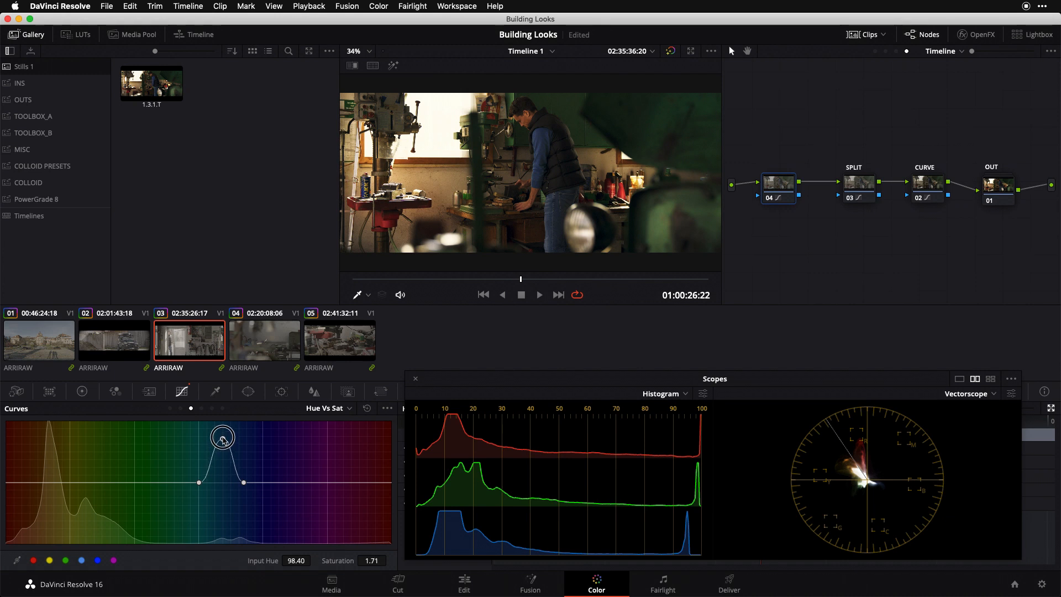
{"action": "left_click_drag", "start_coordinate": [222, 437], "coordinate": [222, 421]}
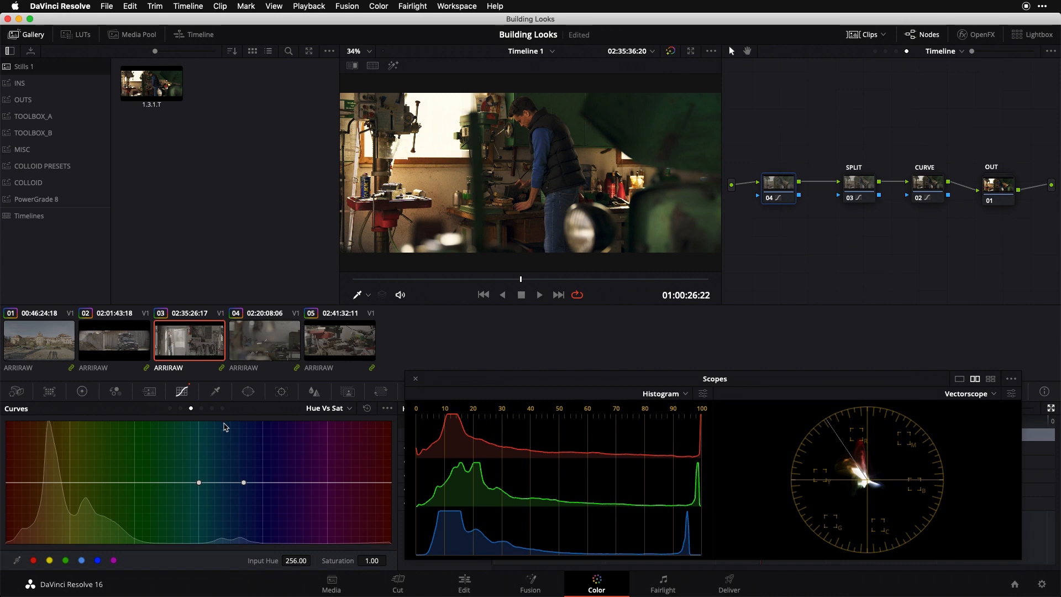
Rebuild the cyan saturation boost, settling it at about 1.73
{"action": "left_click_drag", "start_coordinate": [199, 481], "coordinate": [222, 455]}
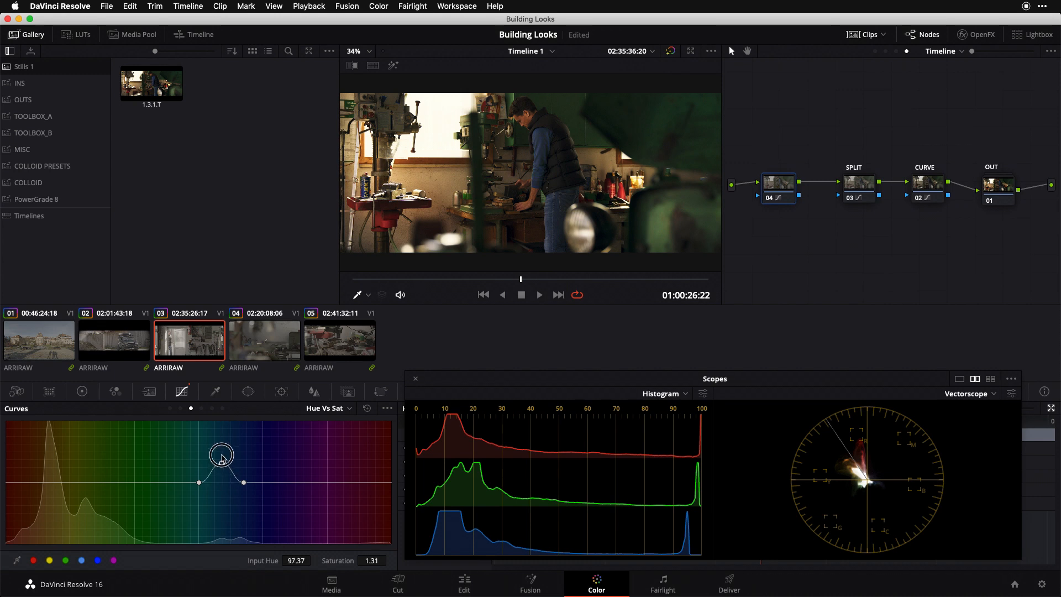
{"action": "left_click_drag", "start_coordinate": [222, 458], "coordinate": [222, 443]}
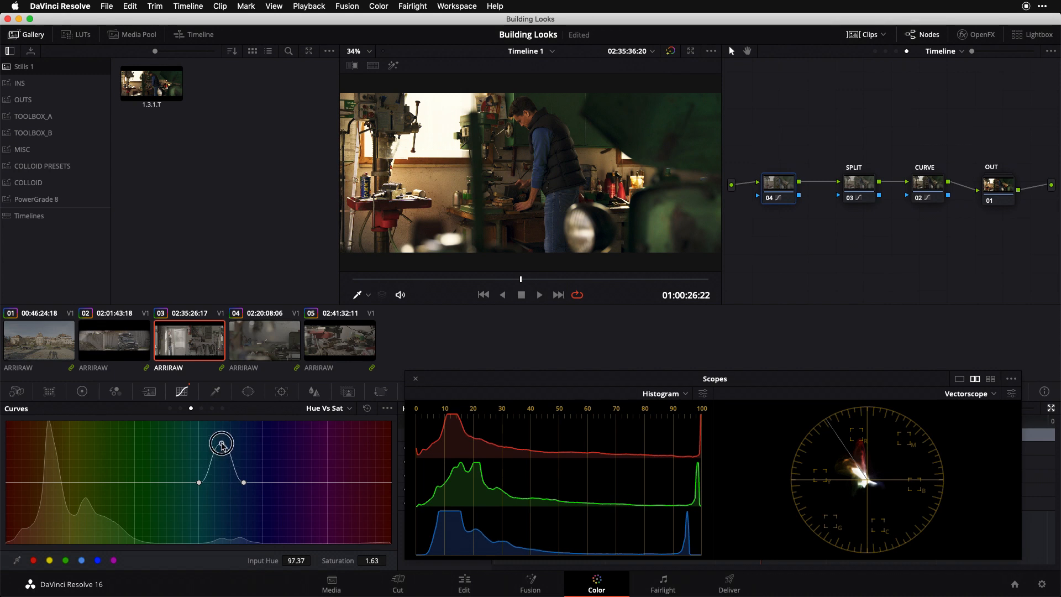
{"action": "left_click_drag", "start_coordinate": [221, 444], "coordinate": [221, 440]}
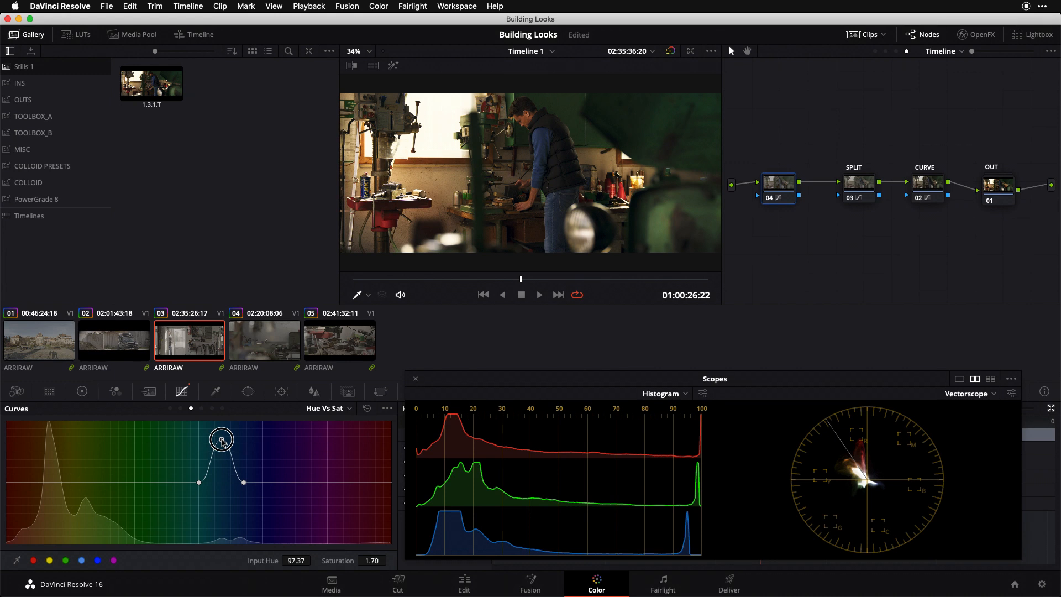
{"action": "left_click_drag", "start_coordinate": [221, 438], "coordinate": [222, 441]}
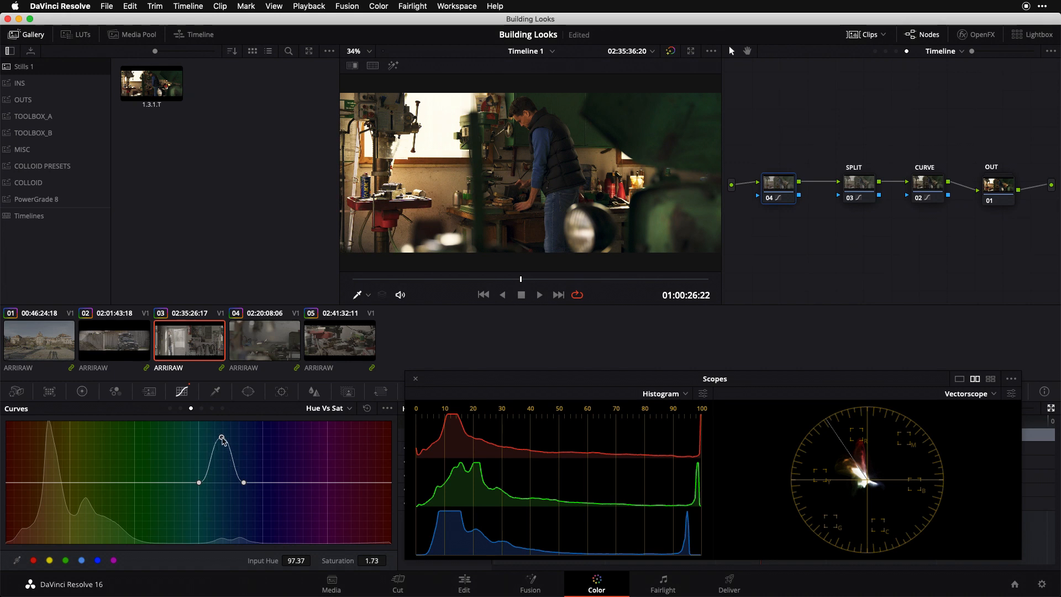
{"action": "left_click_drag", "start_coordinate": [222, 438], "coordinate": [222, 482]}
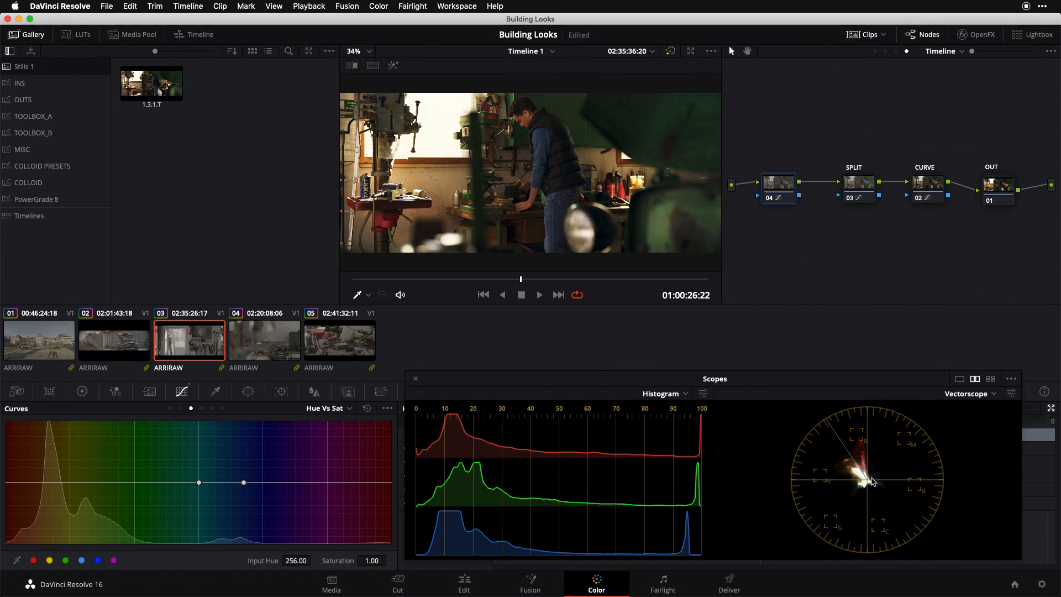
{"action": "left_click_drag", "start_coordinate": [198, 481], "coordinate": [218, 475]}
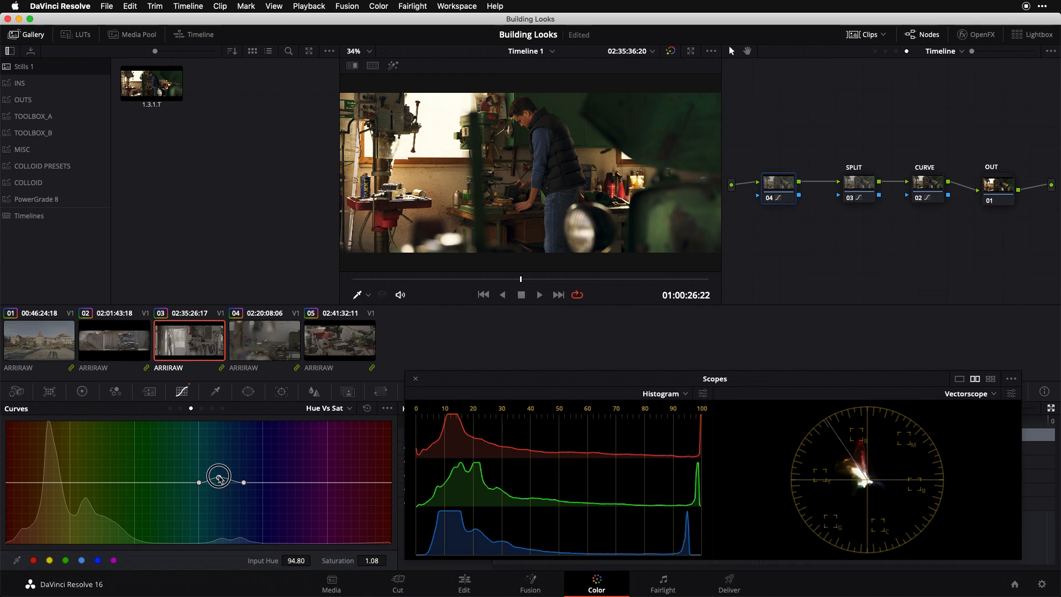
{"action": "left_click_drag", "start_coordinate": [217, 477], "coordinate": [220, 443]}
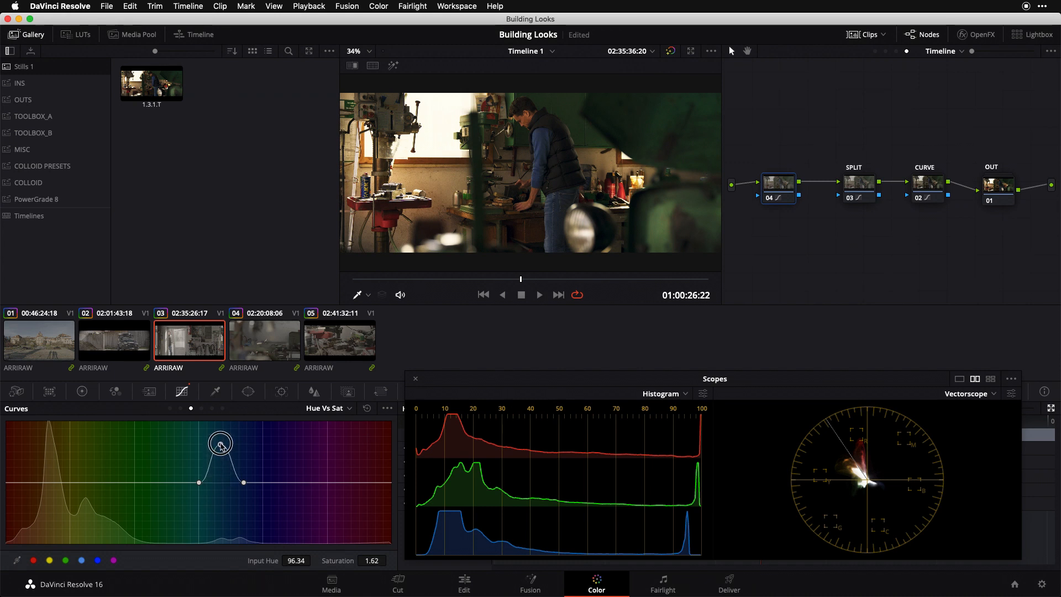
{"action": "left_click_drag", "start_coordinate": [220, 446], "coordinate": [223, 439]}
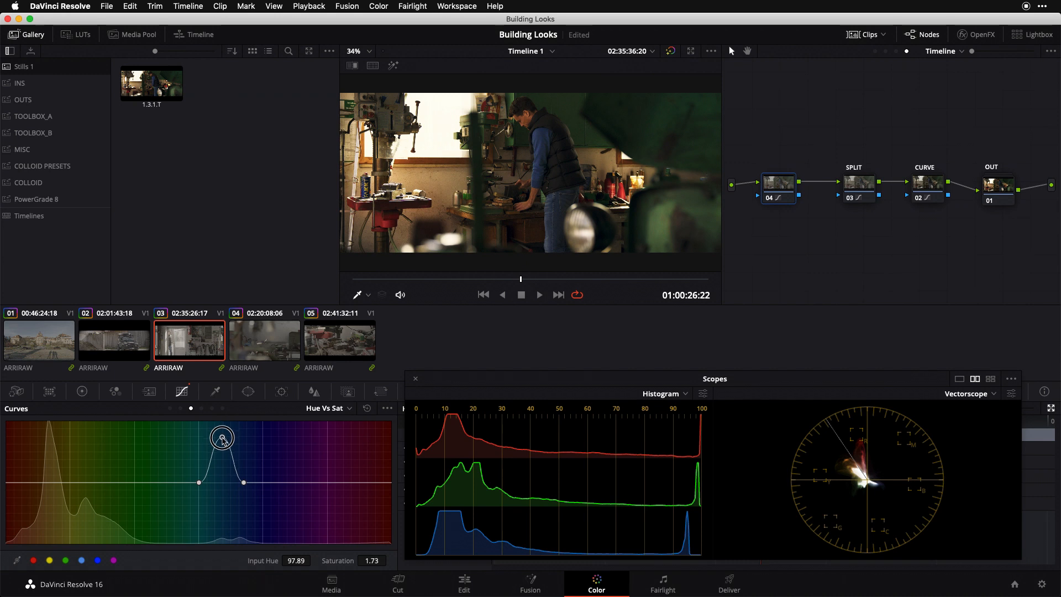
{"action": "left_click_drag", "start_coordinate": [222, 437], "coordinate": [223, 441]}
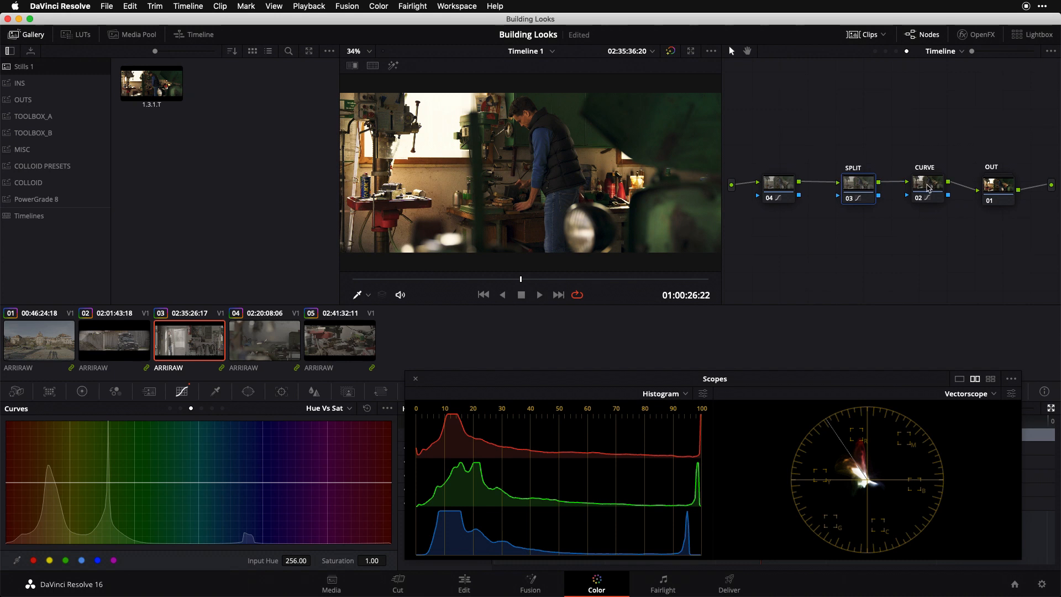
{"action": "mouse_move", "coordinate": [792, 195]}
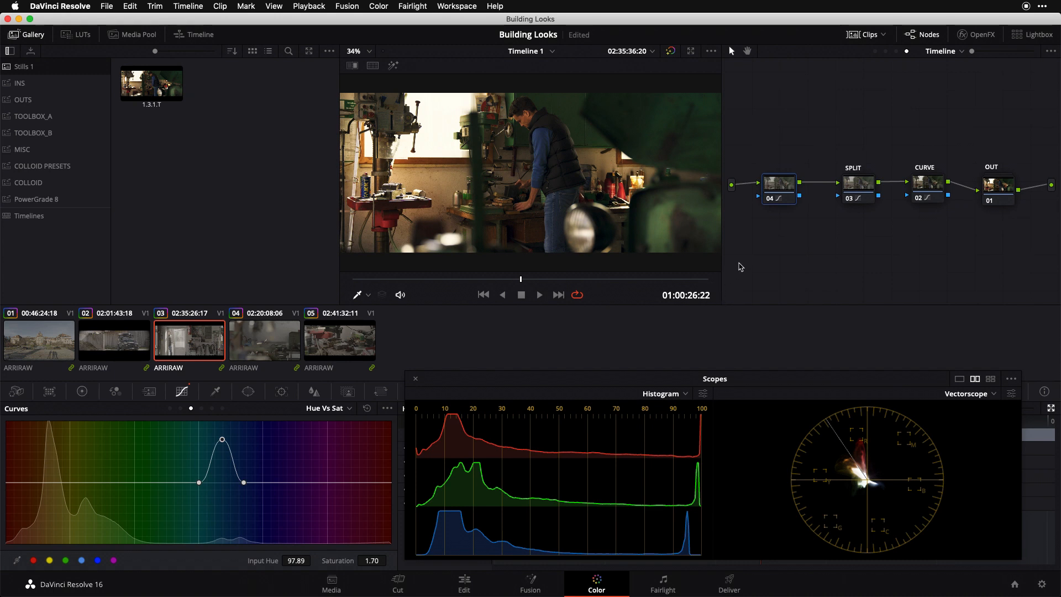
{"action": "mouse_move", "coordinate": [544, 160]}
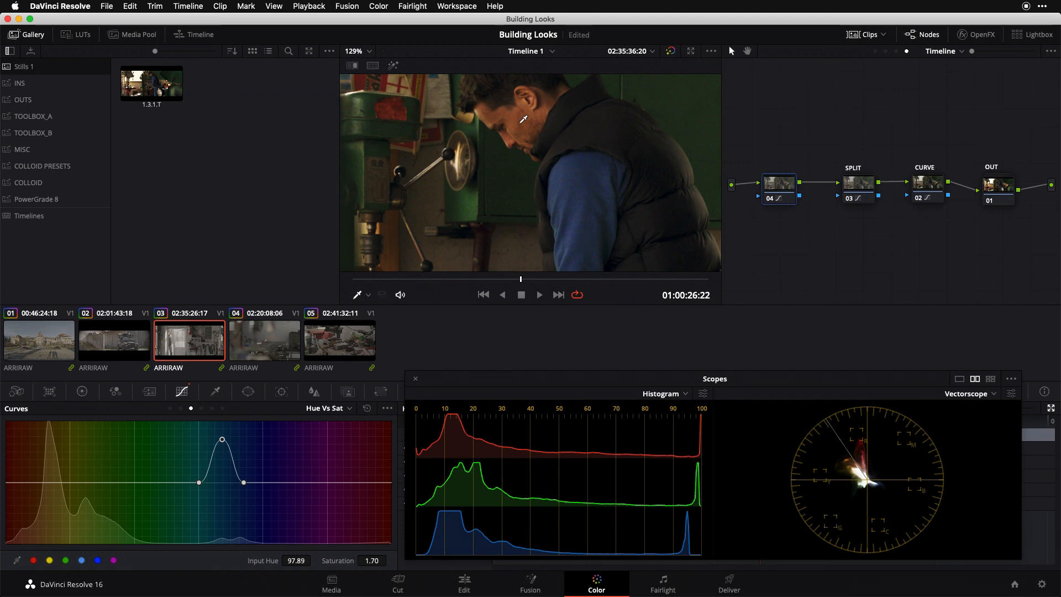
{"action": "mouse_move", "coordinate": [591, 144]}
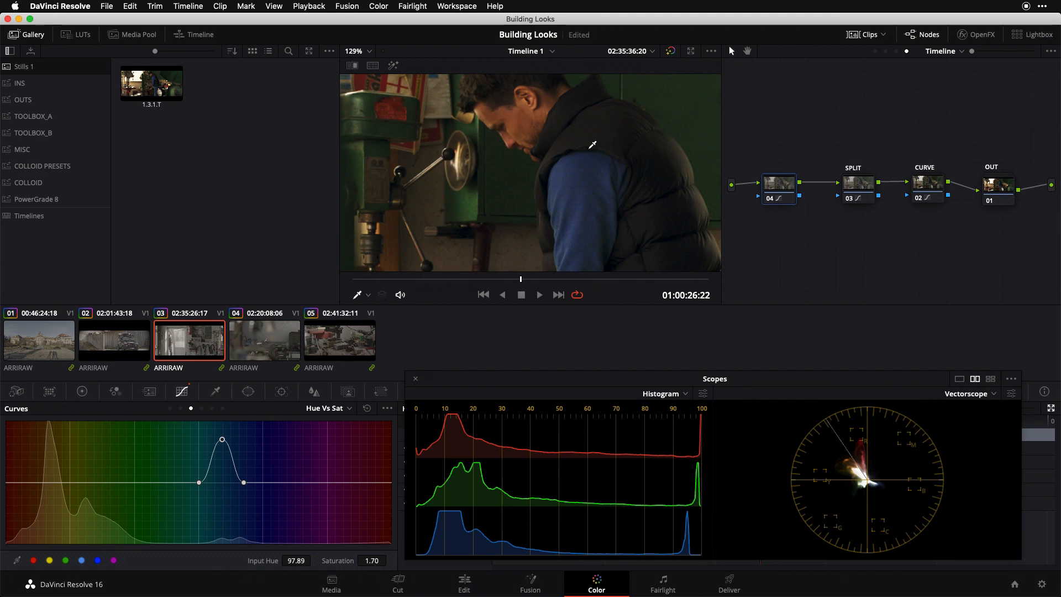
Add points over the orange hues and dip their saturation to about 0.81
{"action": "left_click", "coordinate": [39, 482]}
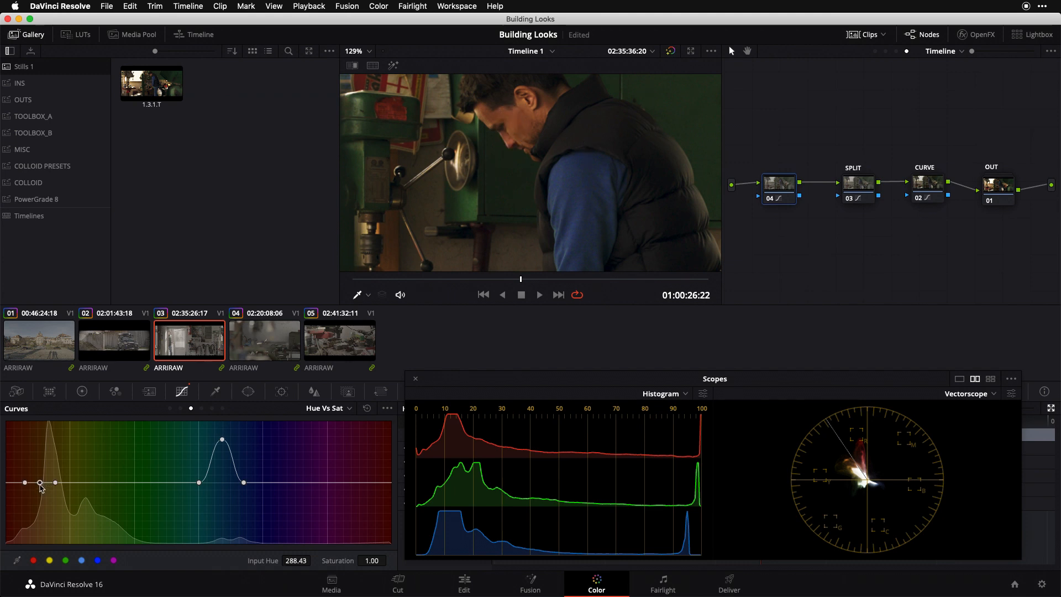
{"action": "left_click_drag", "start_coordinate": [39, 483], "coordinate": [39, 493]}
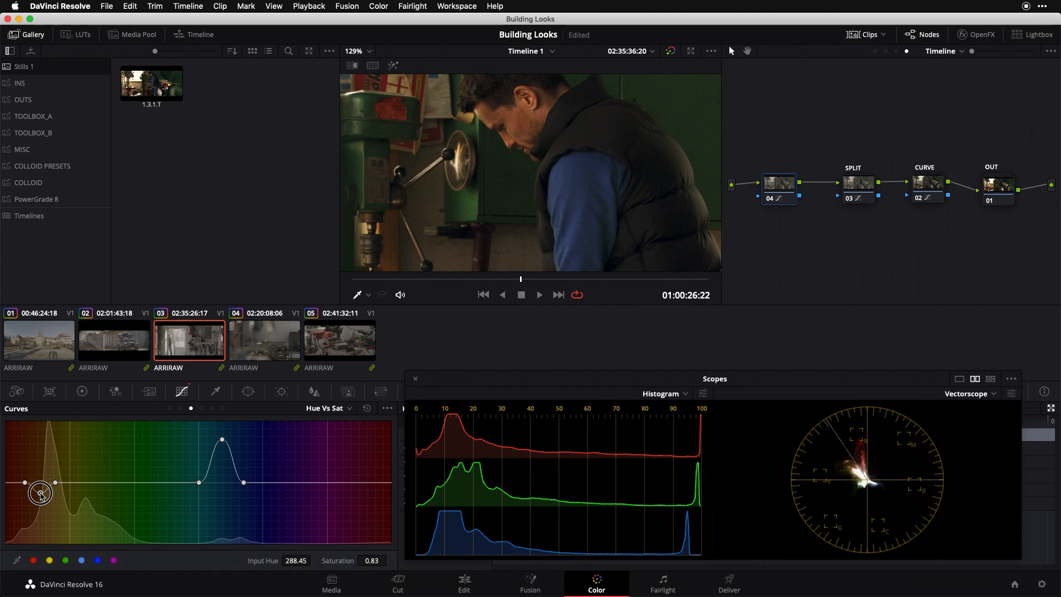
{"action": "left_click_drag", "start_coordinate": [40, 493], "coordinate": [40, 494]}
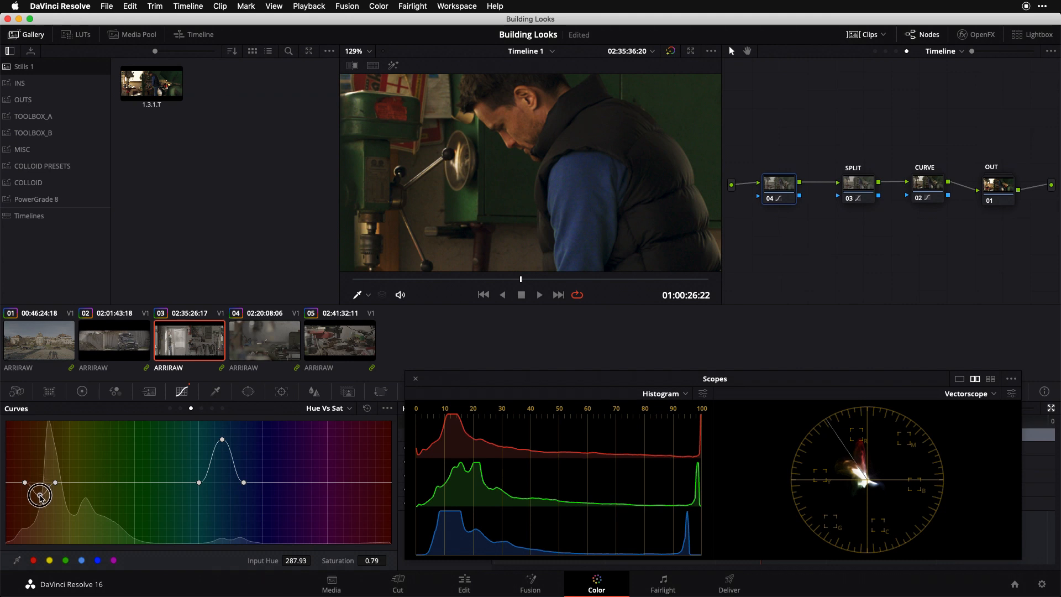
{"action": "left_click_drag", "start_coordinate": [39, 494], "coordinate": [39, 492]}
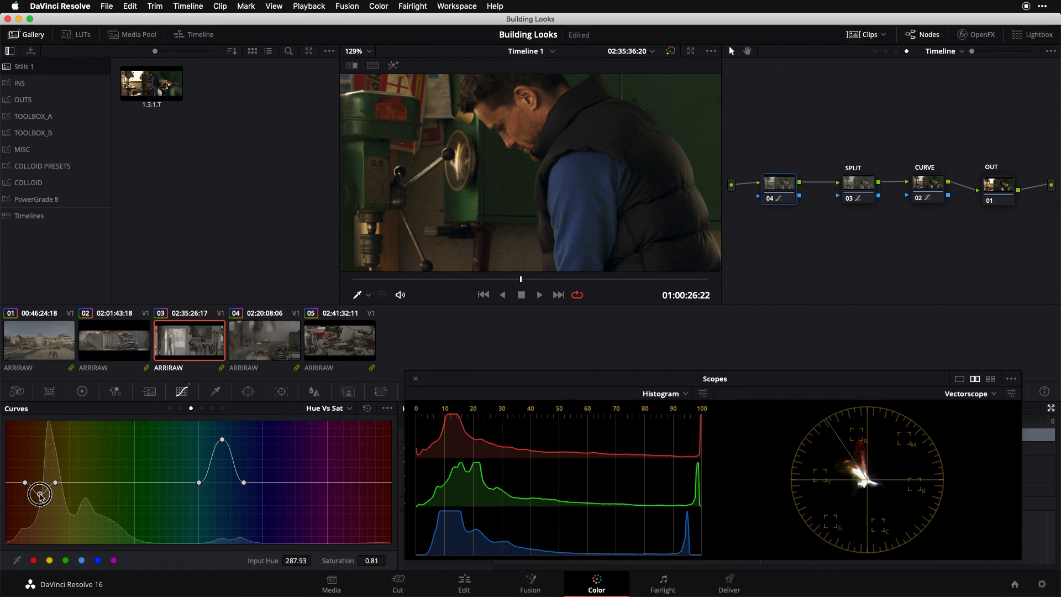
{"action": "left_click_drag", "start_coordinate": [39, 493], "coordinate": [39, 494]}
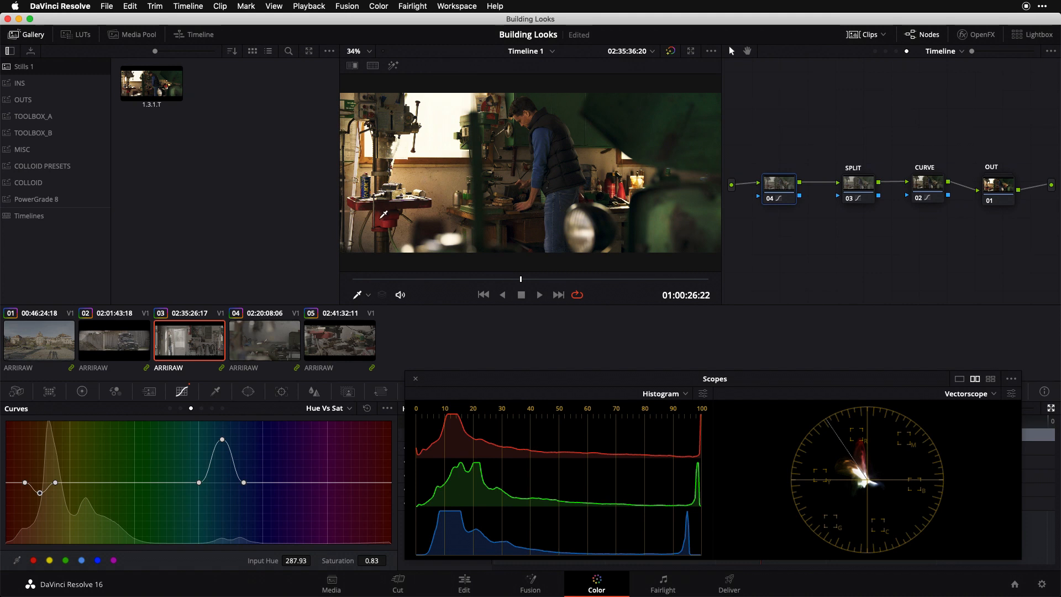
{"action": "mouse_move", "coordinate": [390, 217]}
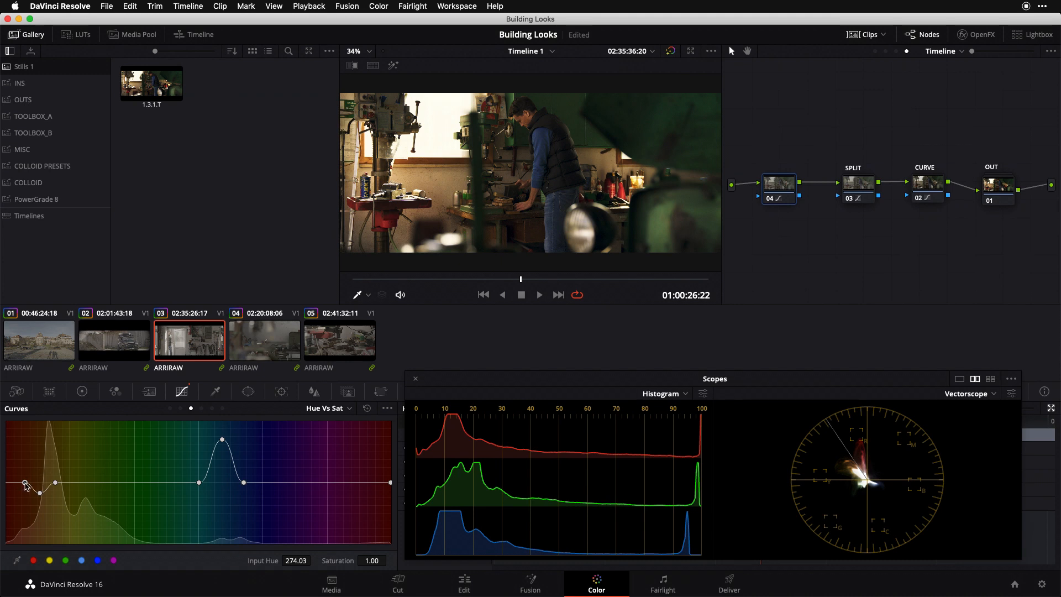
Reshape the red-hue saturation dip on the Hue vs Sat curve to about 0.82
{"action": "left_click_drag", "start_coordinate": [35, 482], "coordinate": [23, 485]}
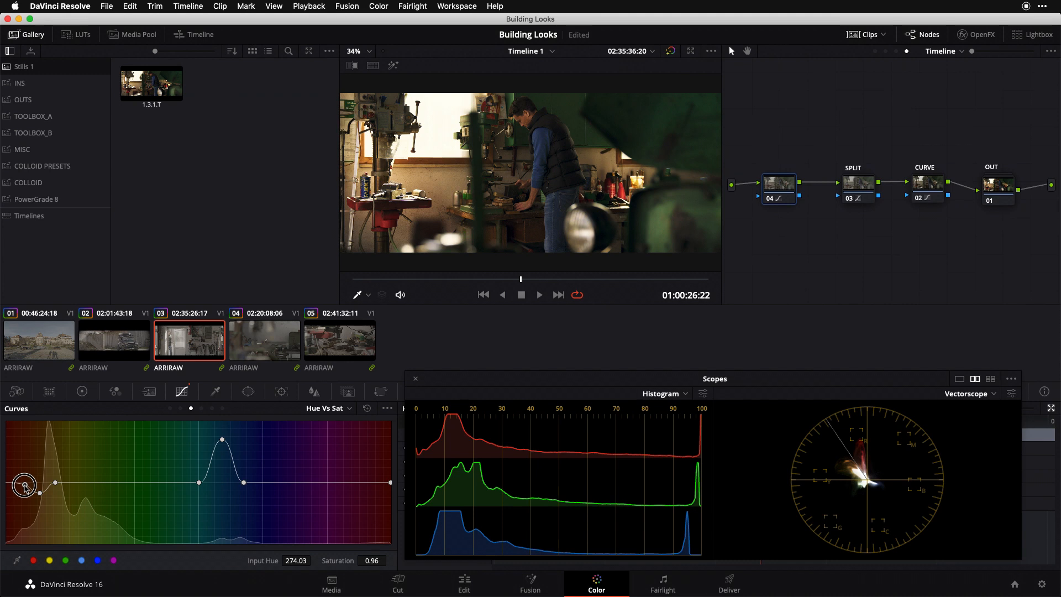
{"action": "left_click_drag", "start_coordinate": [24, 491], "coordinate": [24, 489]}
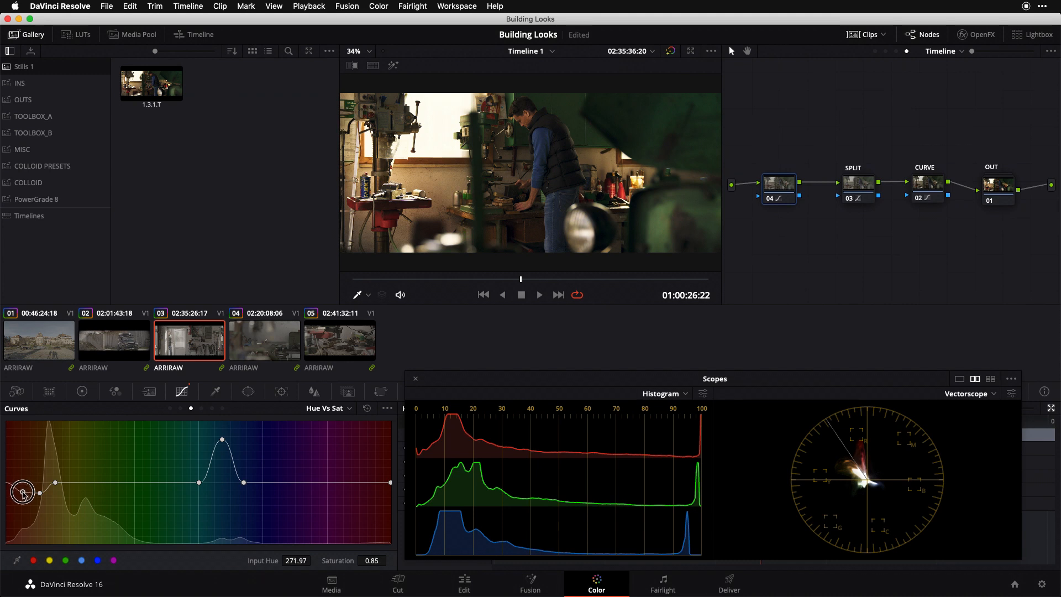
{"action": "left_click_drag", "start_coordinate": [22, 492], "coordinate": [23, 494]}
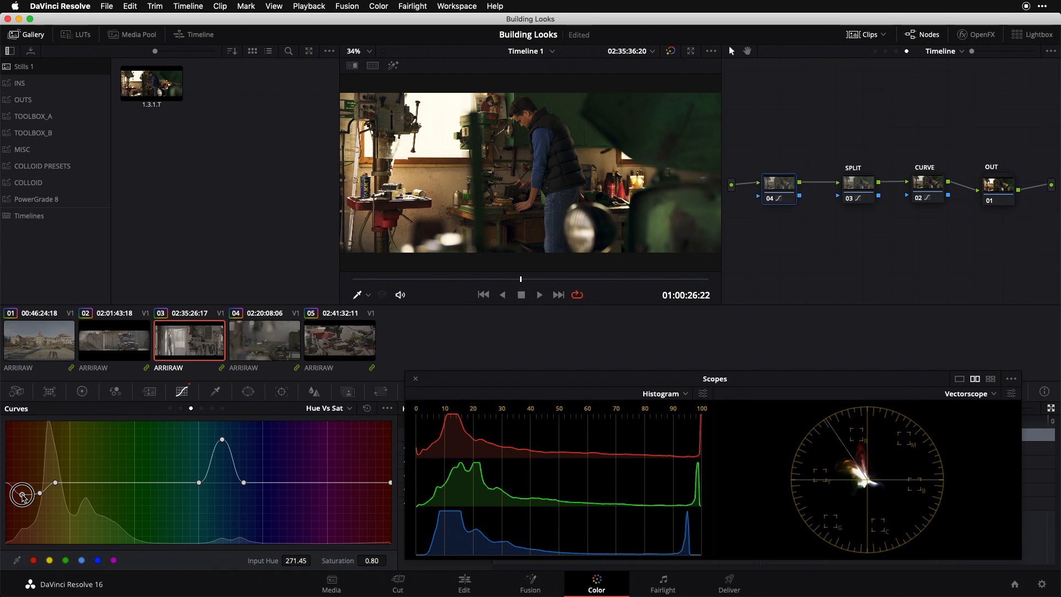
{"action": "left_click_drag", "start_coordinate": [39, 494], "coordinate": [21, 494]}
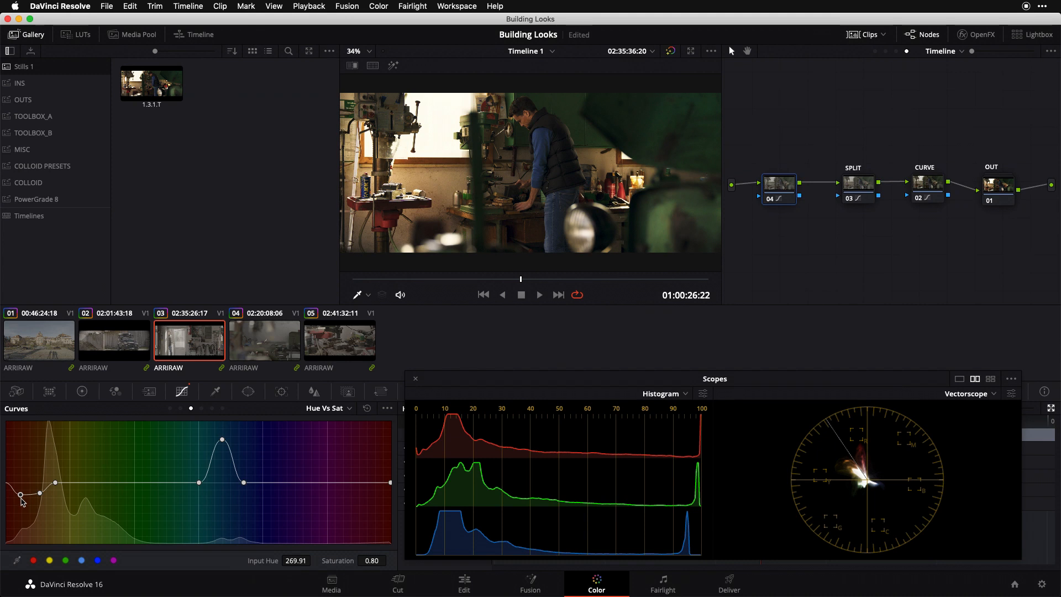
{"action": "left_click_drag", "start_coordinate": [22, 496], "coordinate": [21, 492]}
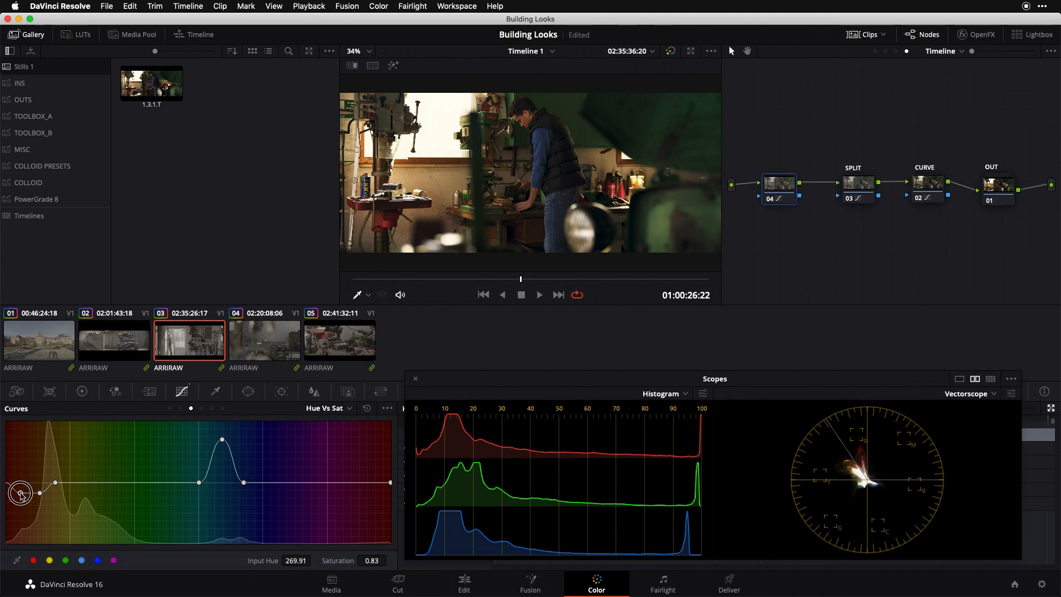
{"action": "left_click_drag", "start_coordinate": [20, 492], "coordinate": [21, 477]}
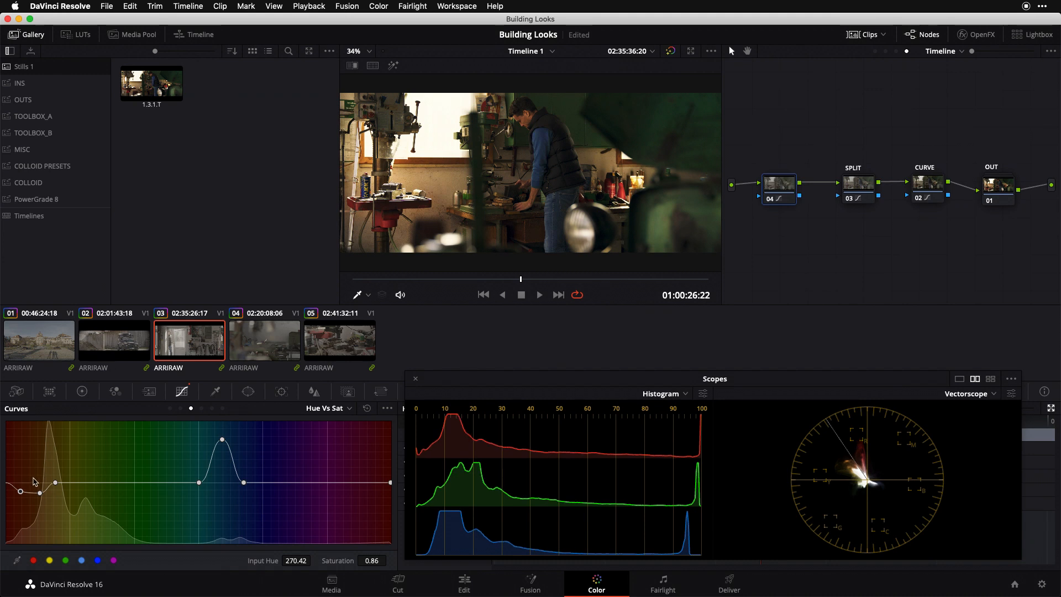
{"action": "left_click_drag", "start_coordinate": [20, 492], "coordinate": [40, 492]}
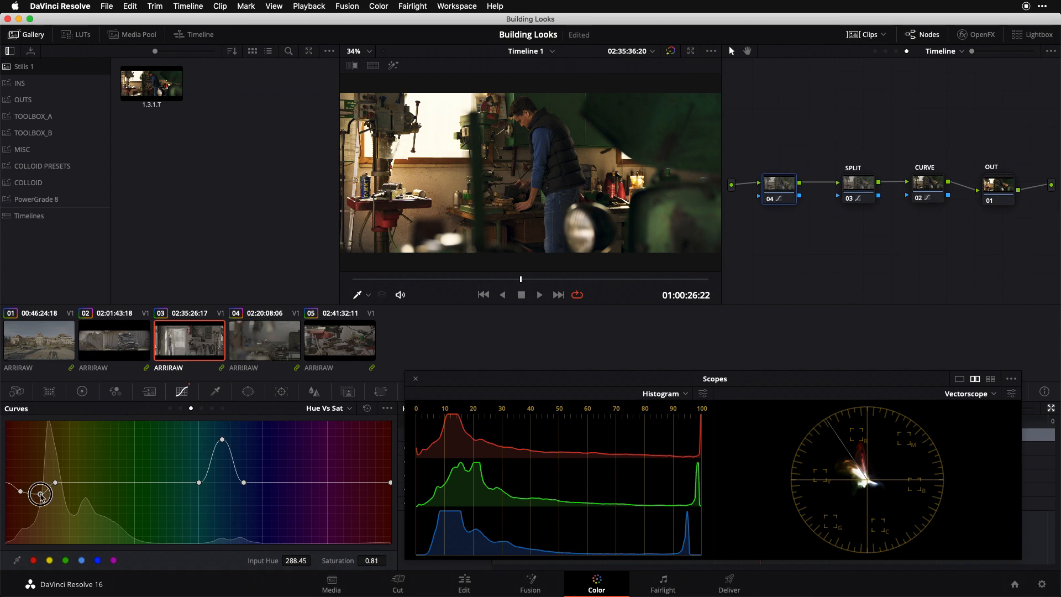
{"action": "left_click_drag", "start_coordinate": [39, 494], "coordinate": [38, 489]}
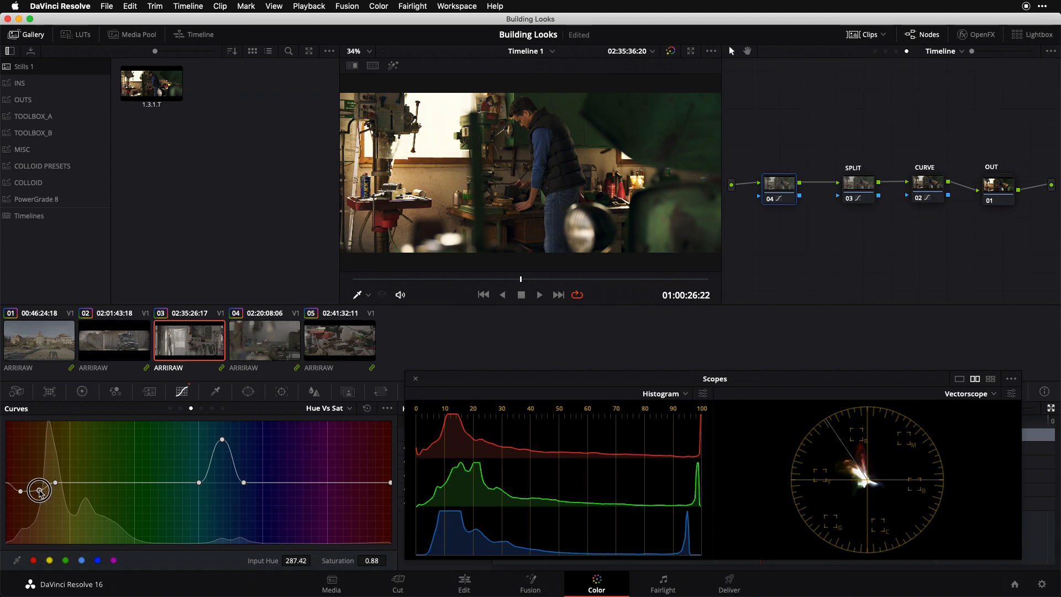
{"action": "left_click_drag", "start_coordinate": [39, 489], "coordinate": [41, 487]}
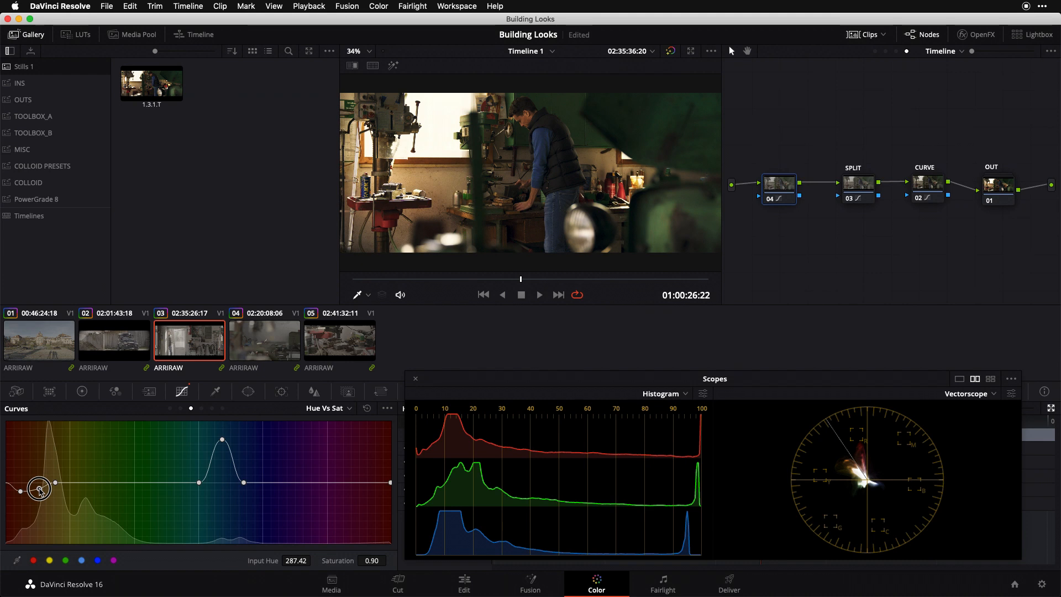
{"action": "left_click_drag", "start_coordinate": [39, 489], "coordinate": [21, 491]}
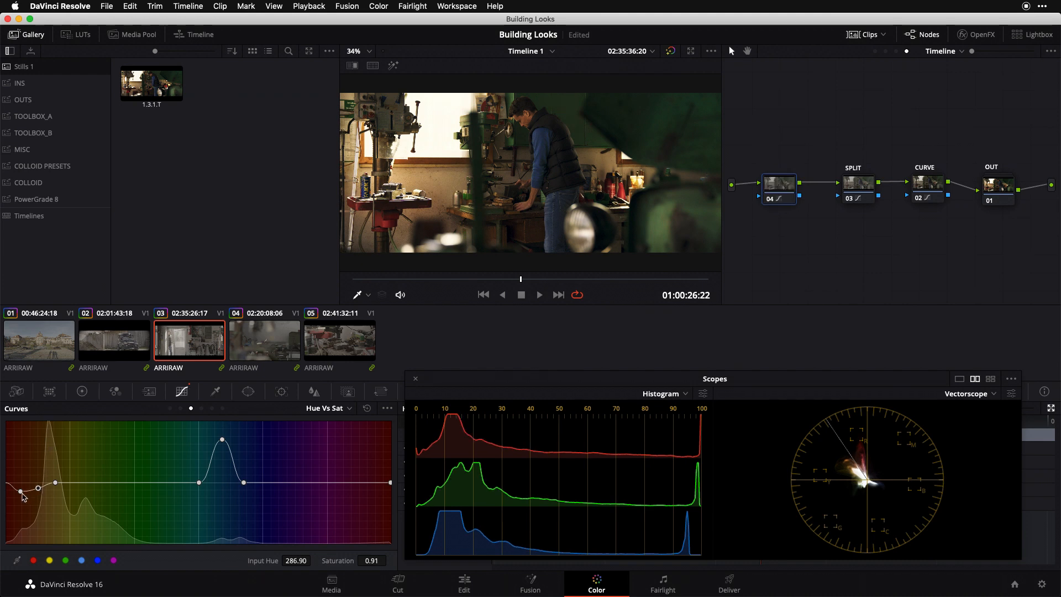
{"action": "left_click_drag", "start_coordinate": [37, 485], "coordinate": [21, 494]}
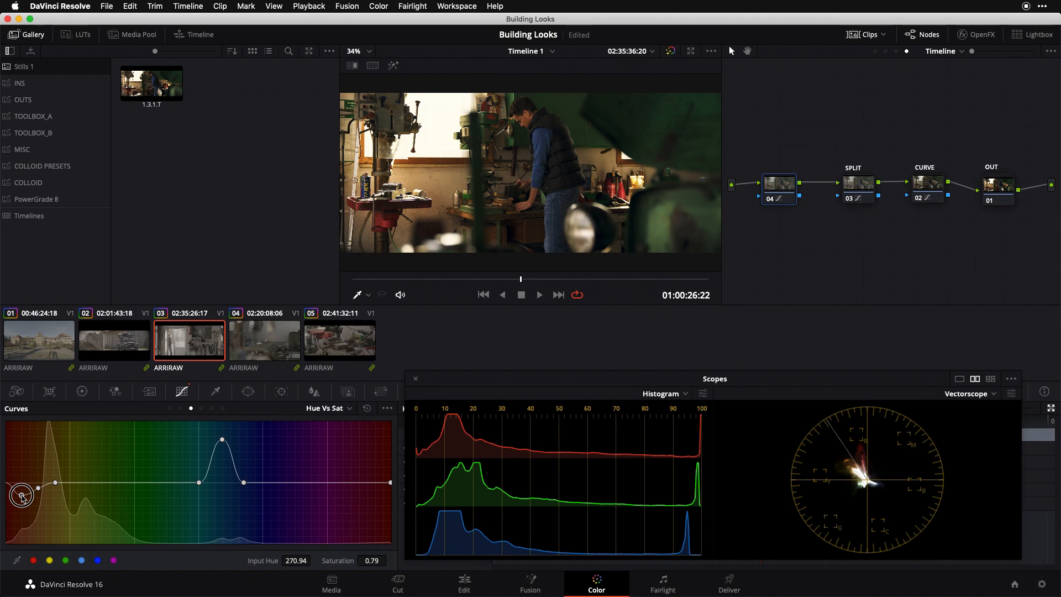
{"action": "left_click_drag", "start_coordinate": [19, 494], "coordinate": [37, 487]}
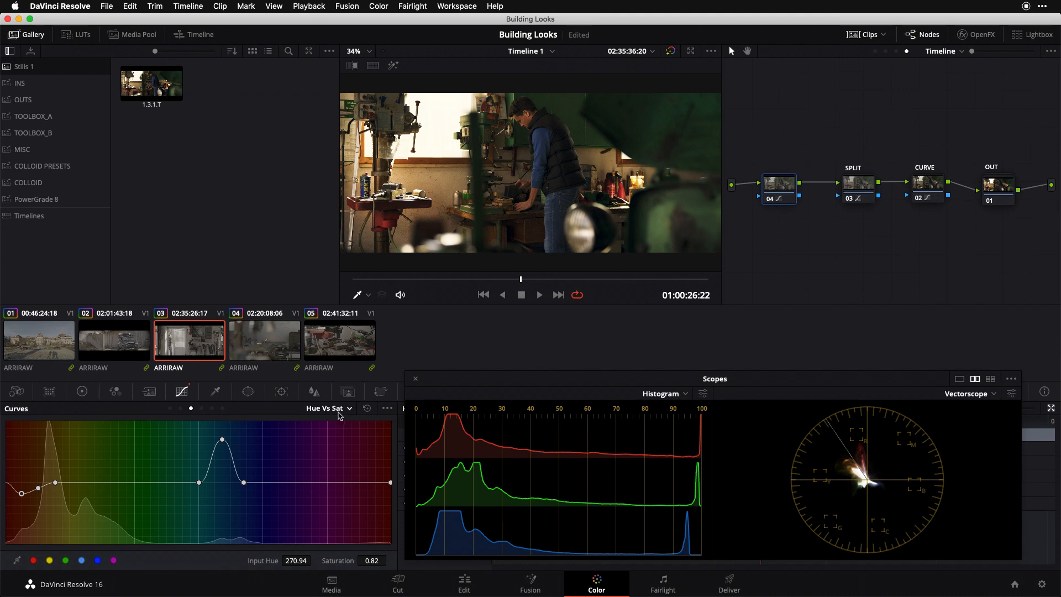
{"action": "mouse_move", "coordinate": [303, 459]}
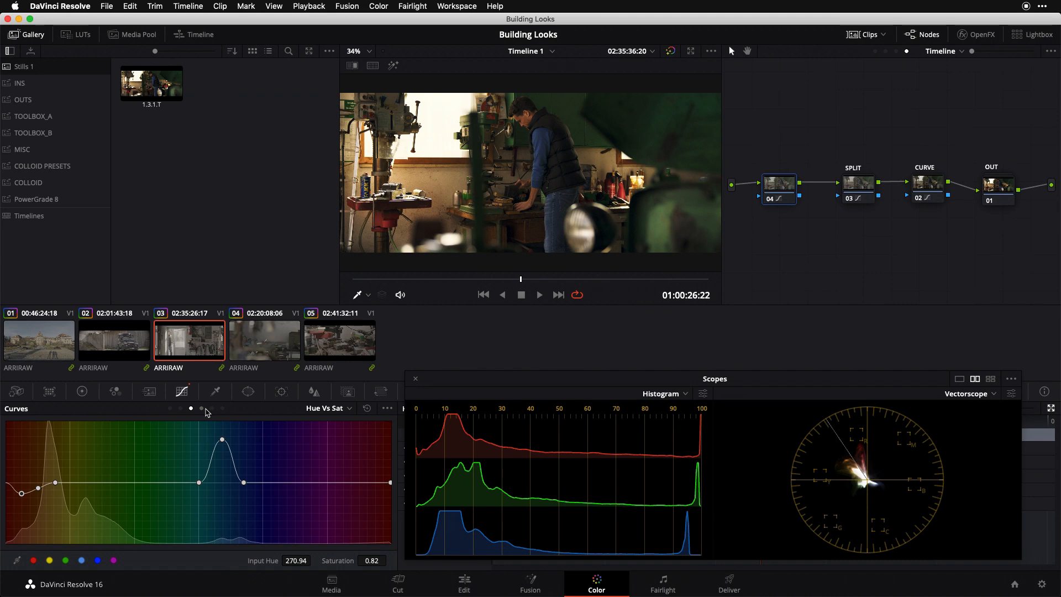
Switch Curves to Hue Vs Lum and darken the reds to about 0.80 luminance gain
{"action": "left_click", "coordinate": [328, 408]}
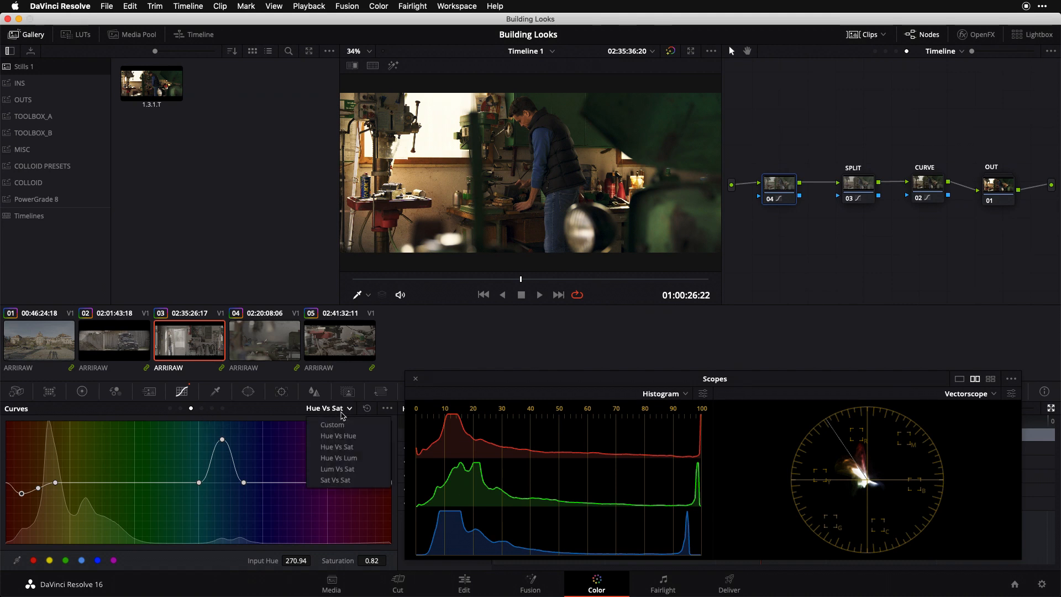
{"action": "left_click", "coordinate": [338, 457]}
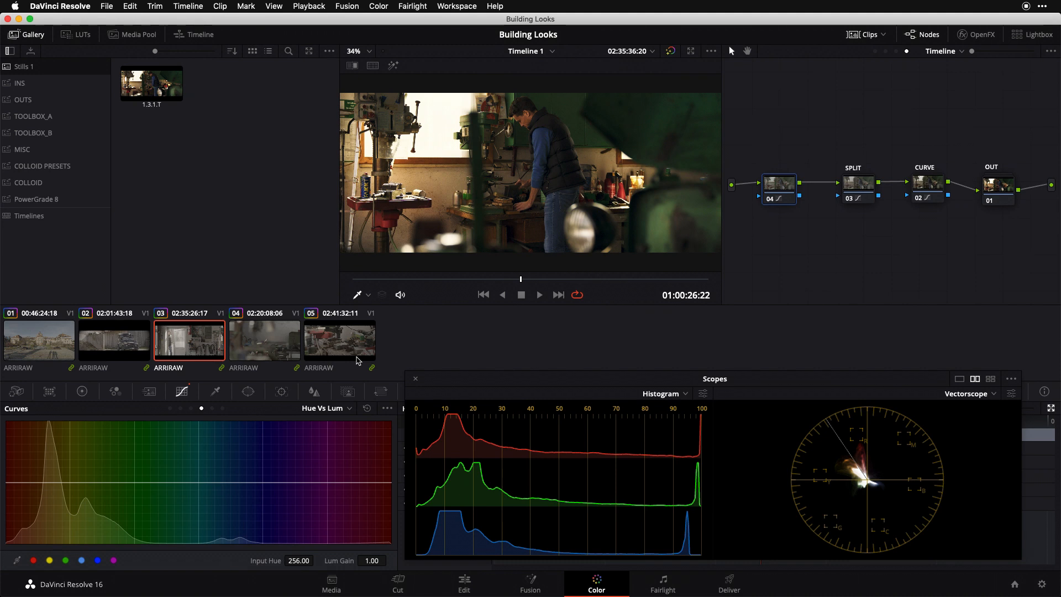
{"action": "mouse_move", "coordinate": [338, 183]}
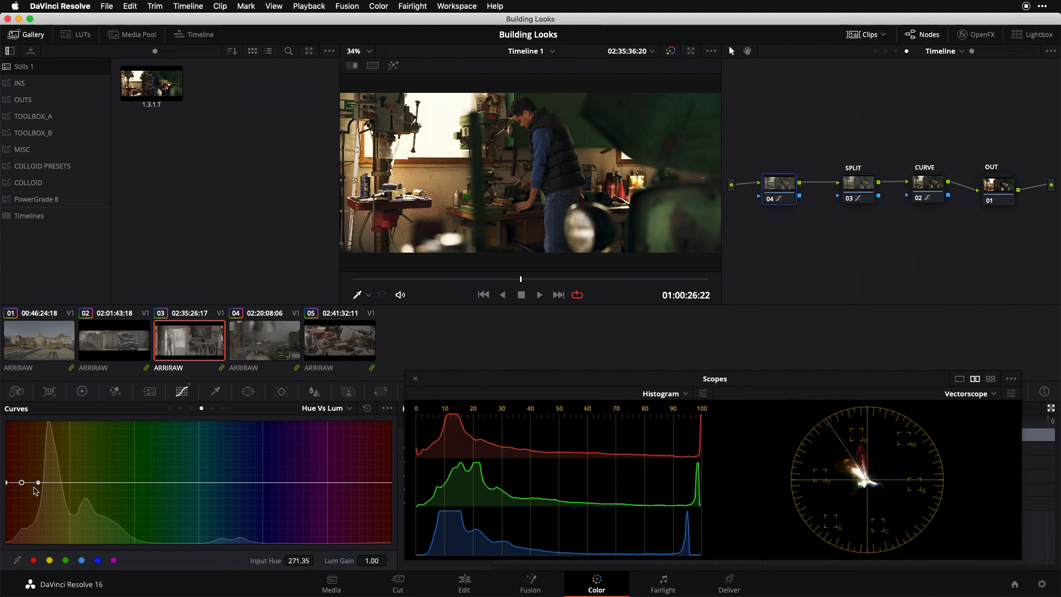
{"action": "left_click_drag", "start_coordinate": [22, 482], "coordinate": [22, 488]}
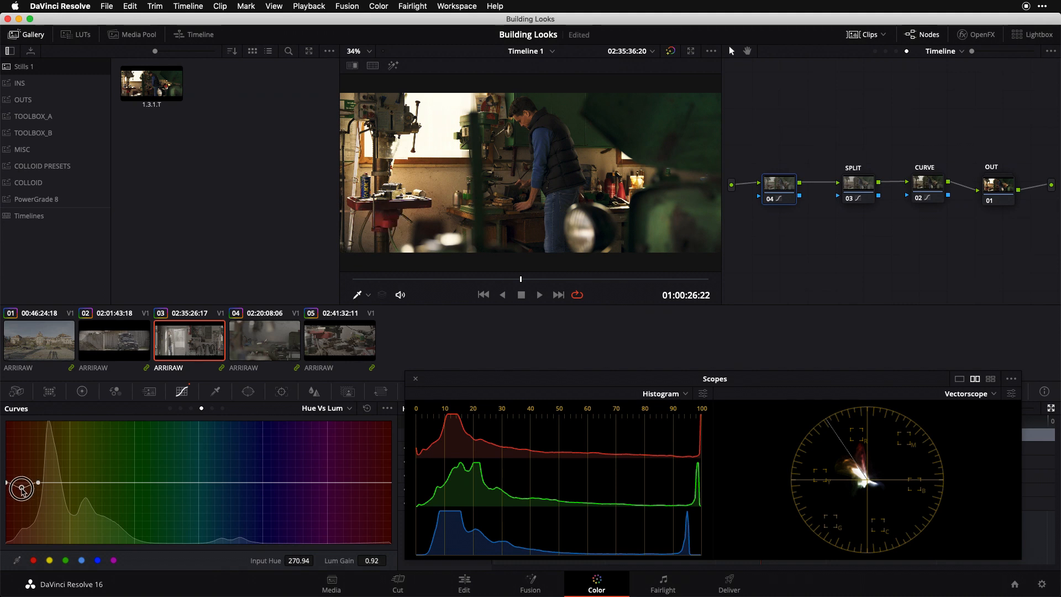
{"action": "left_click_drag", "start_coordinate": [22, 488], "coordinate": [23, 494]}
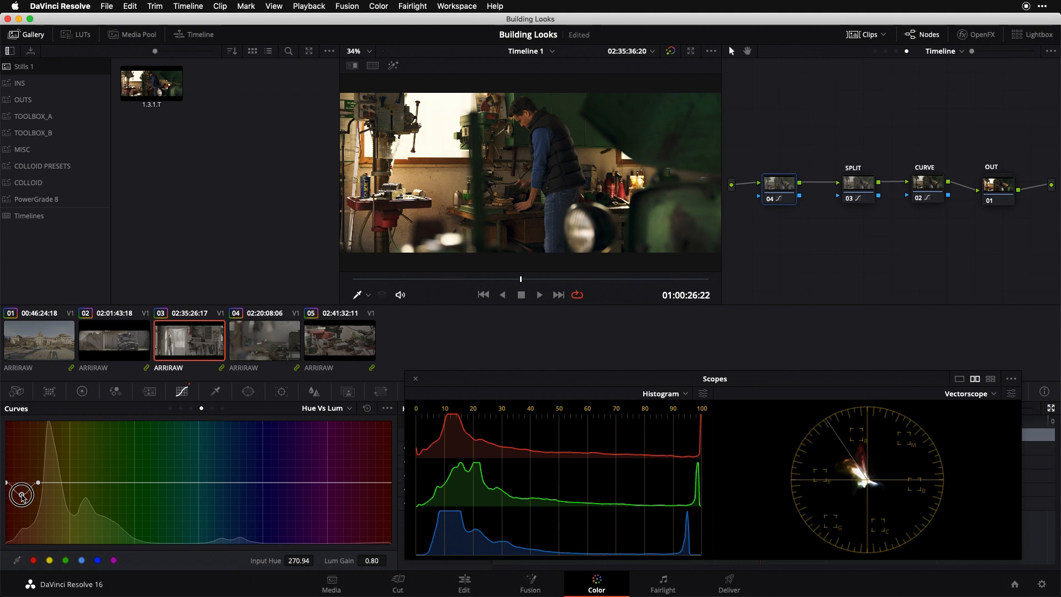
{"action": "left_click_drag", "start_coordinate": [21, 494], "coordinate": [22, 492]}
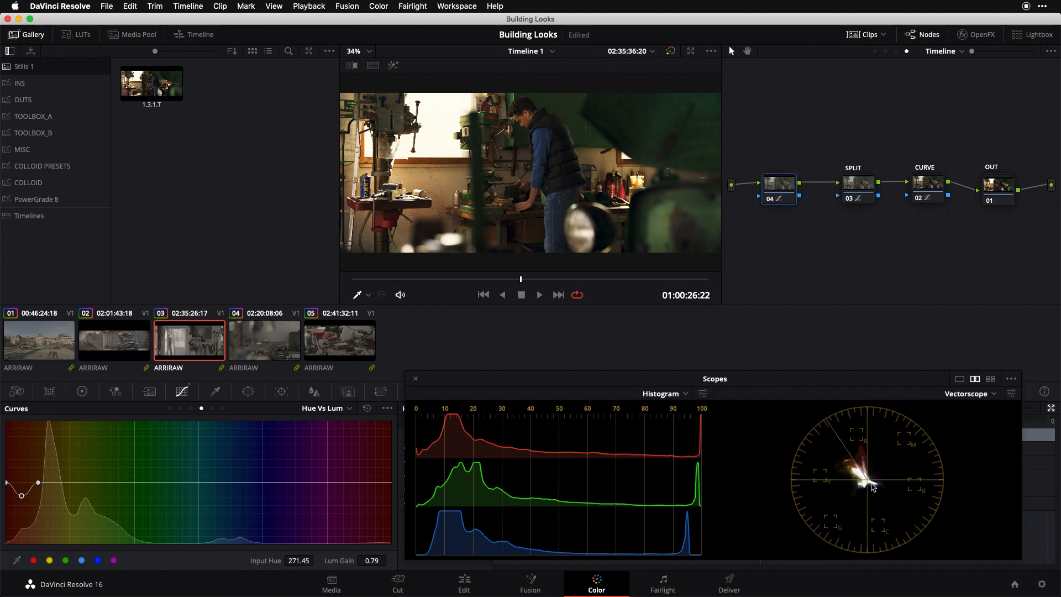
{"action": "mouse_move", "coordinate": [862, 453]}
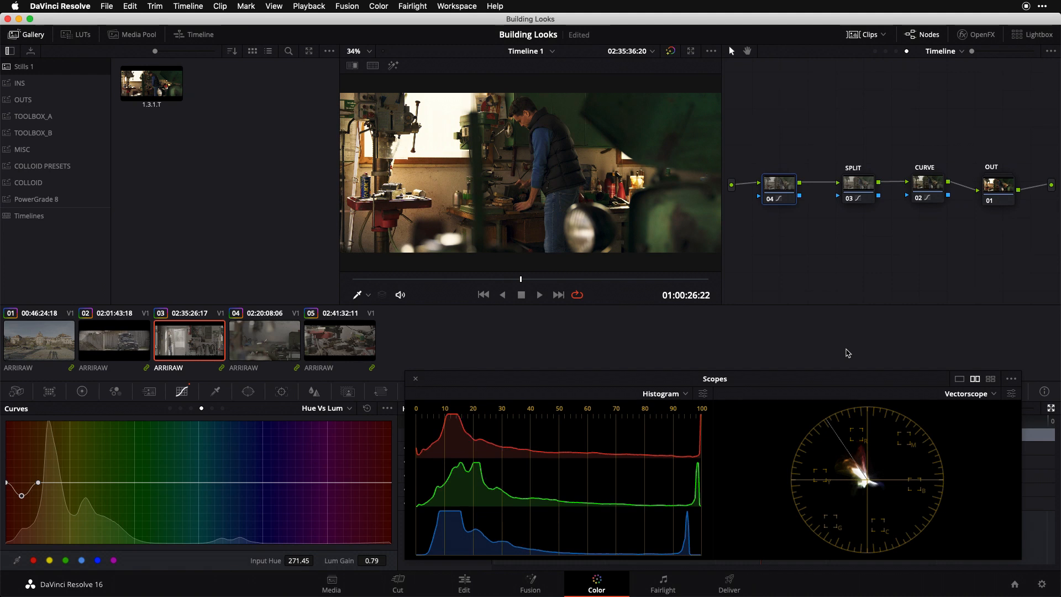
{"action": "mouse_move", "coordinate": [862, 490]}
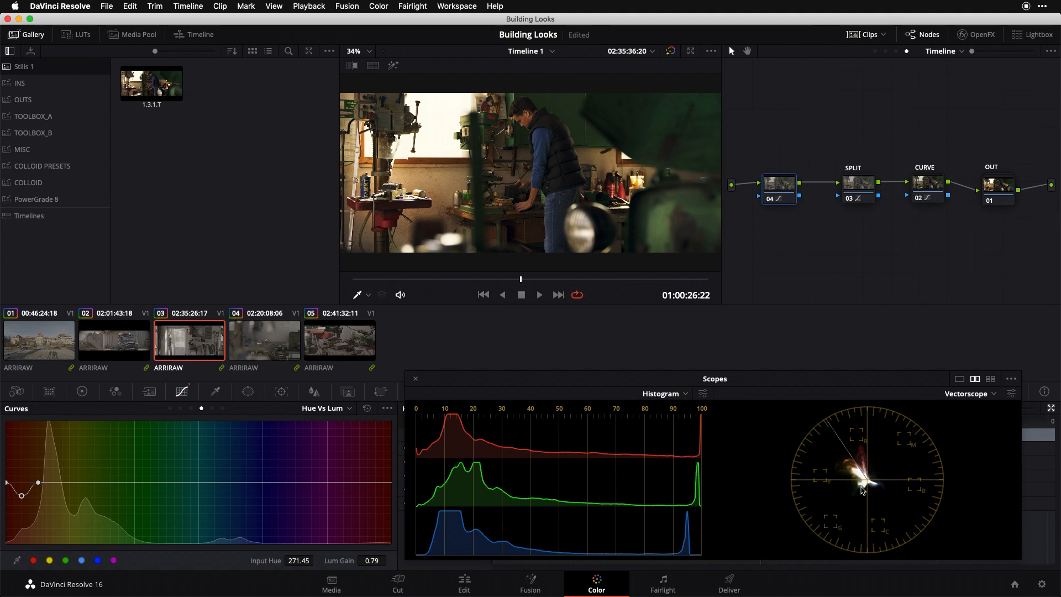
{"action": "mouse_move", "coordinate": [871, 478]}
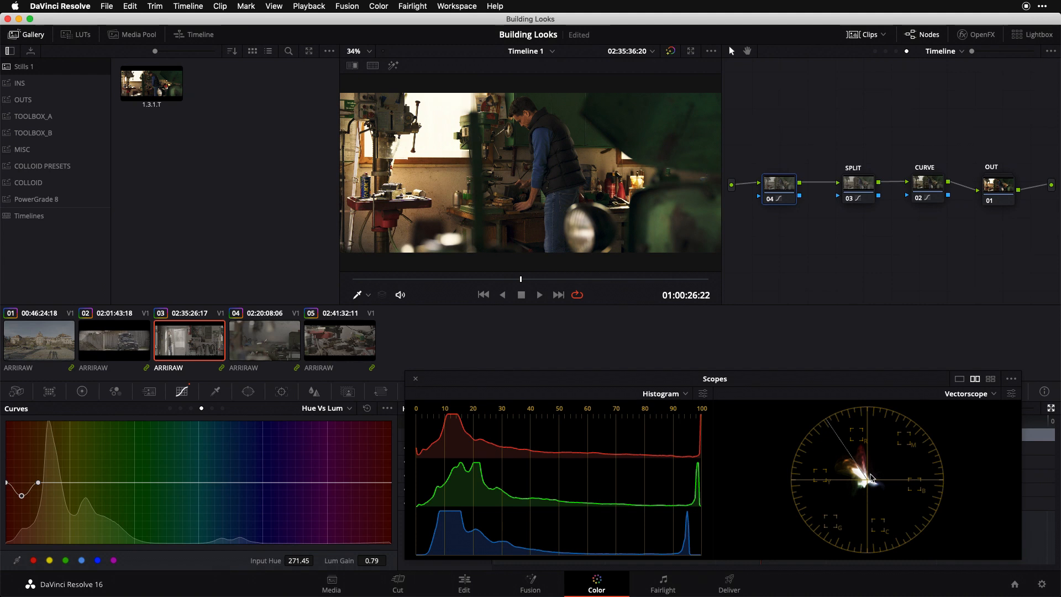
{"action": "mouse_move", "coordinate": [760, 309]}
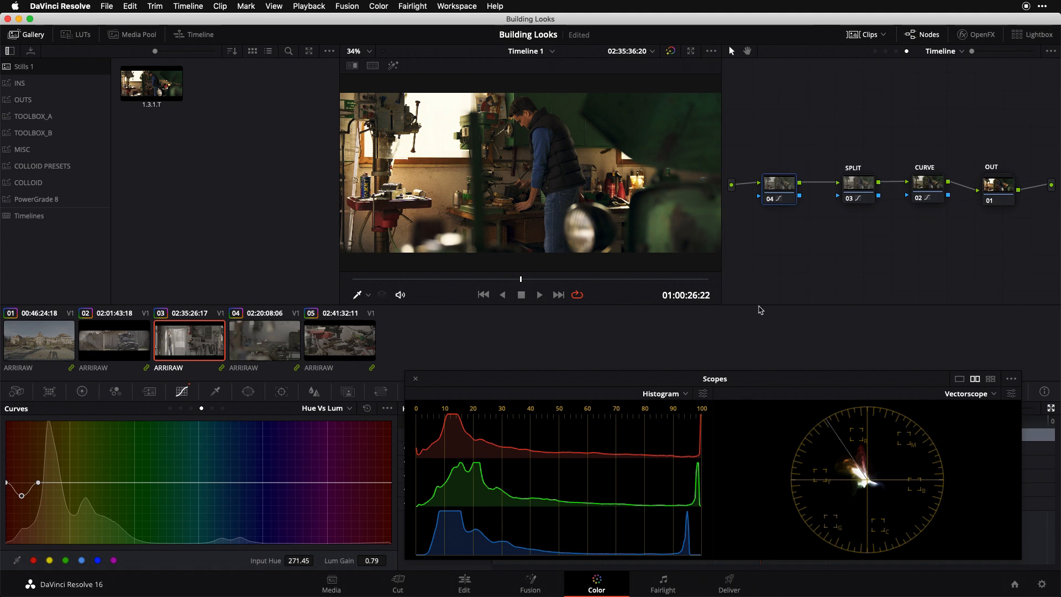
{"action": "mouse_move", "coordinate": [855, 462]}
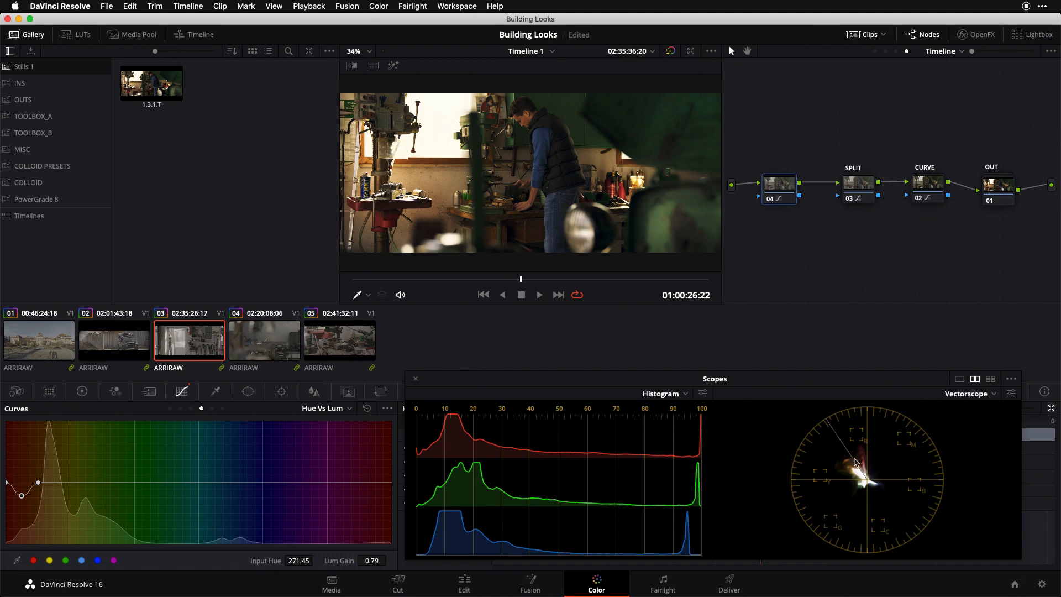
{"action": "mouse_move", "coordinate": [834, 433]}
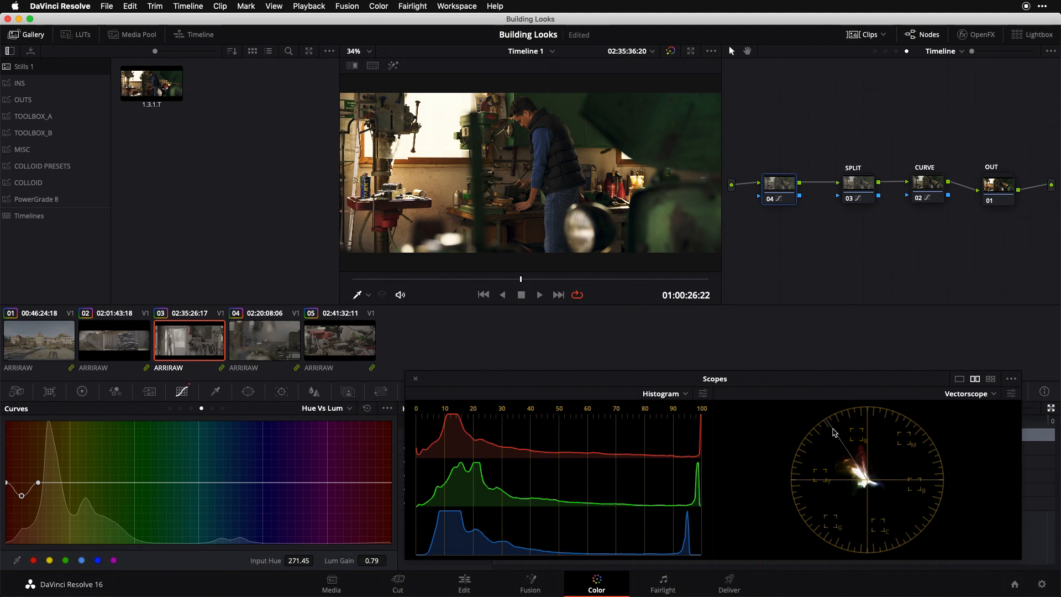
{"action": "mouse_move", "coordinate": [796, 16]}
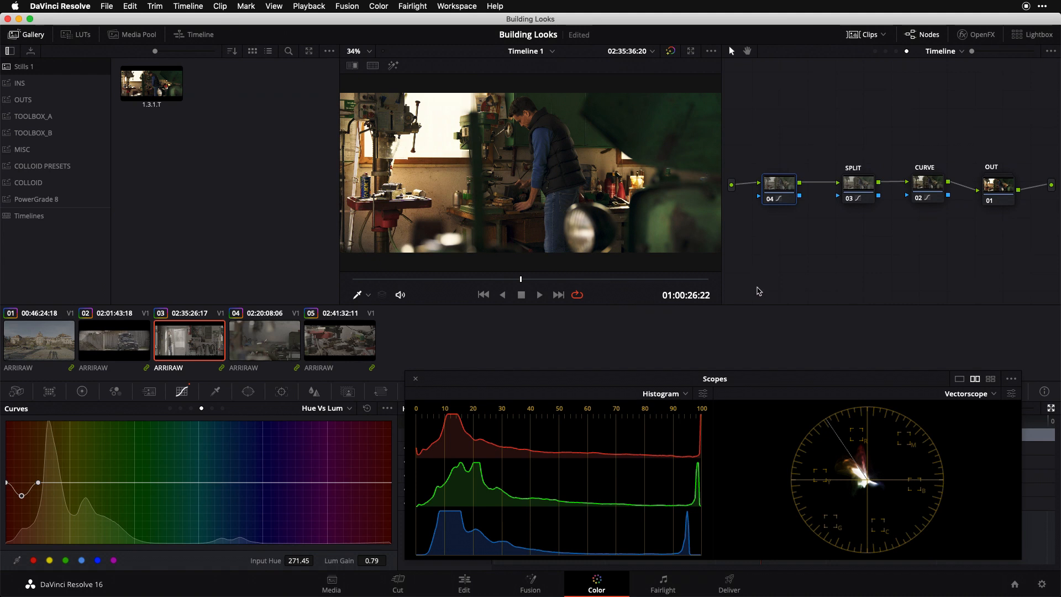
{"action": "mouse_move", "coordinate": [740, 273]}
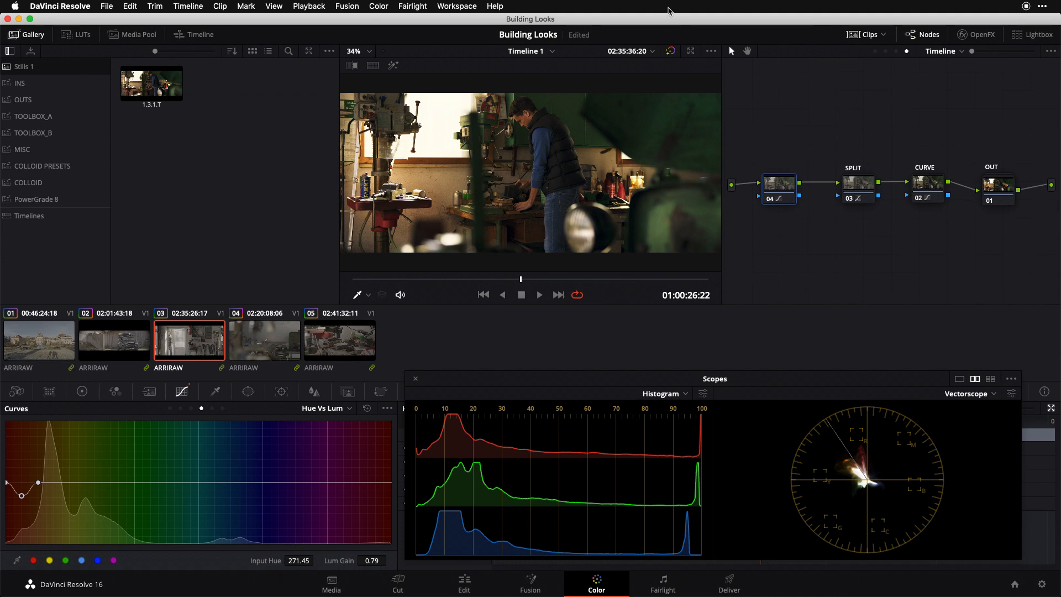
Right-click node 04 to give it the label PALETTE
{"action": "right_click", "coordinate": [778, 184]}
{"action": "type", "text": "PALETTE"}
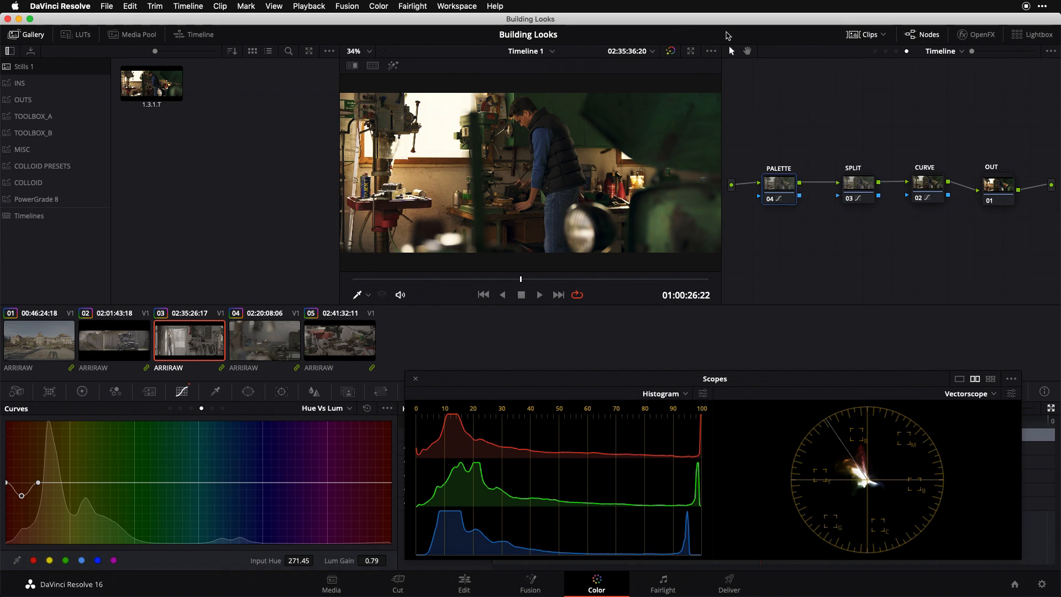
{"action": "mouse_move", "coordinate": [846, 94]}
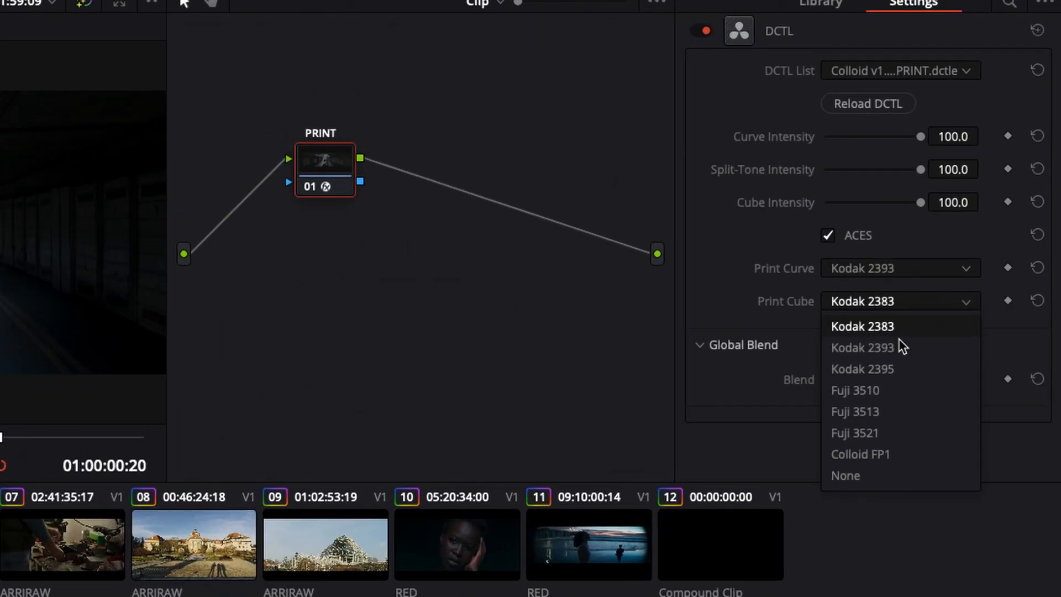
Choose Kodak 2393 as the PRINT node's DCTL print cube, matching its print curve
{"action": "left_click", "coordinate": [862, 347]}
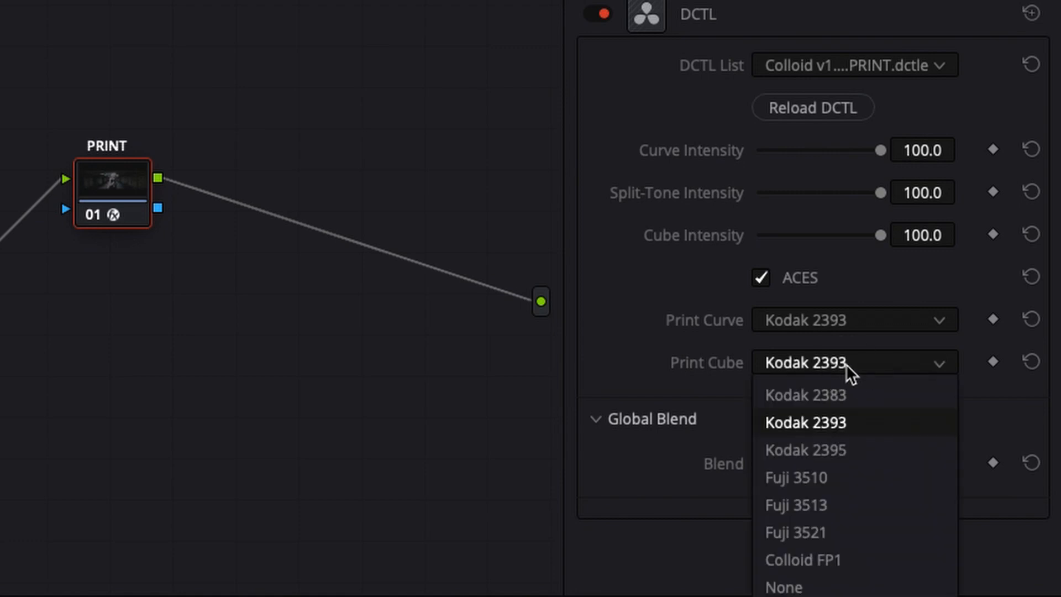